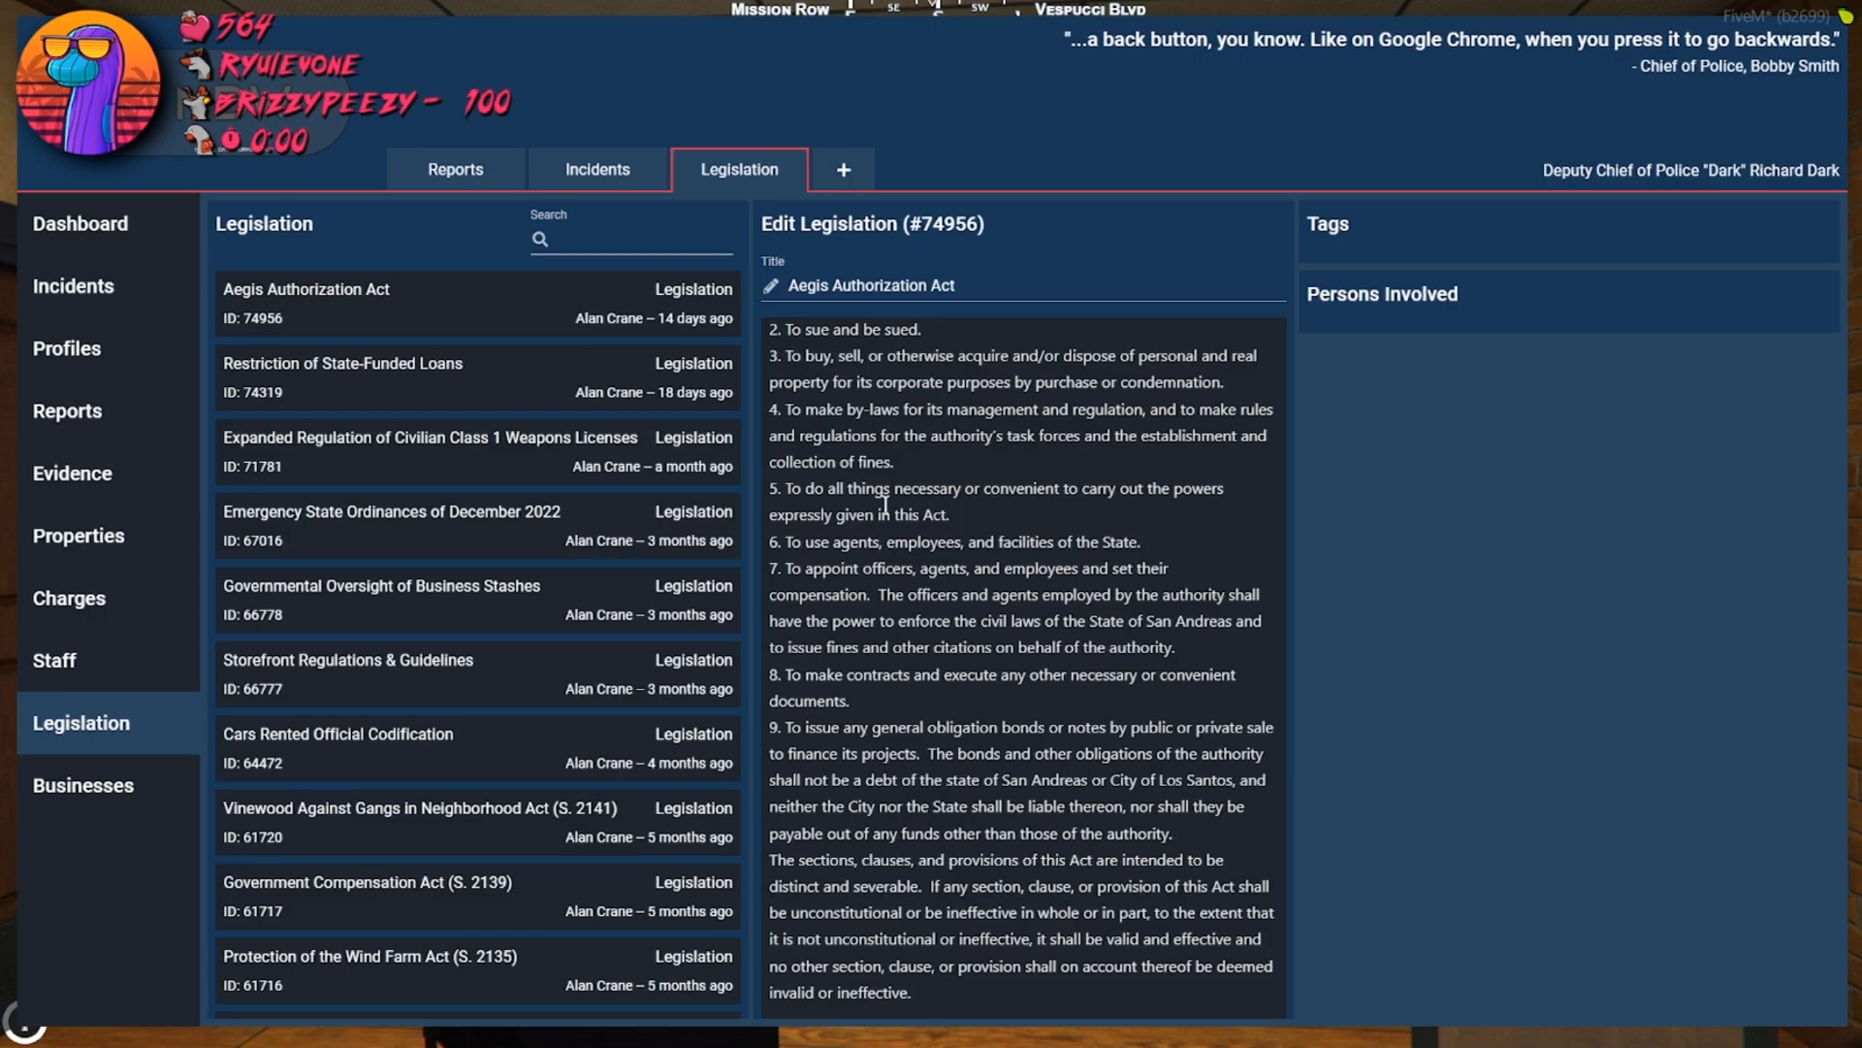
mouse_move(1111, 669)
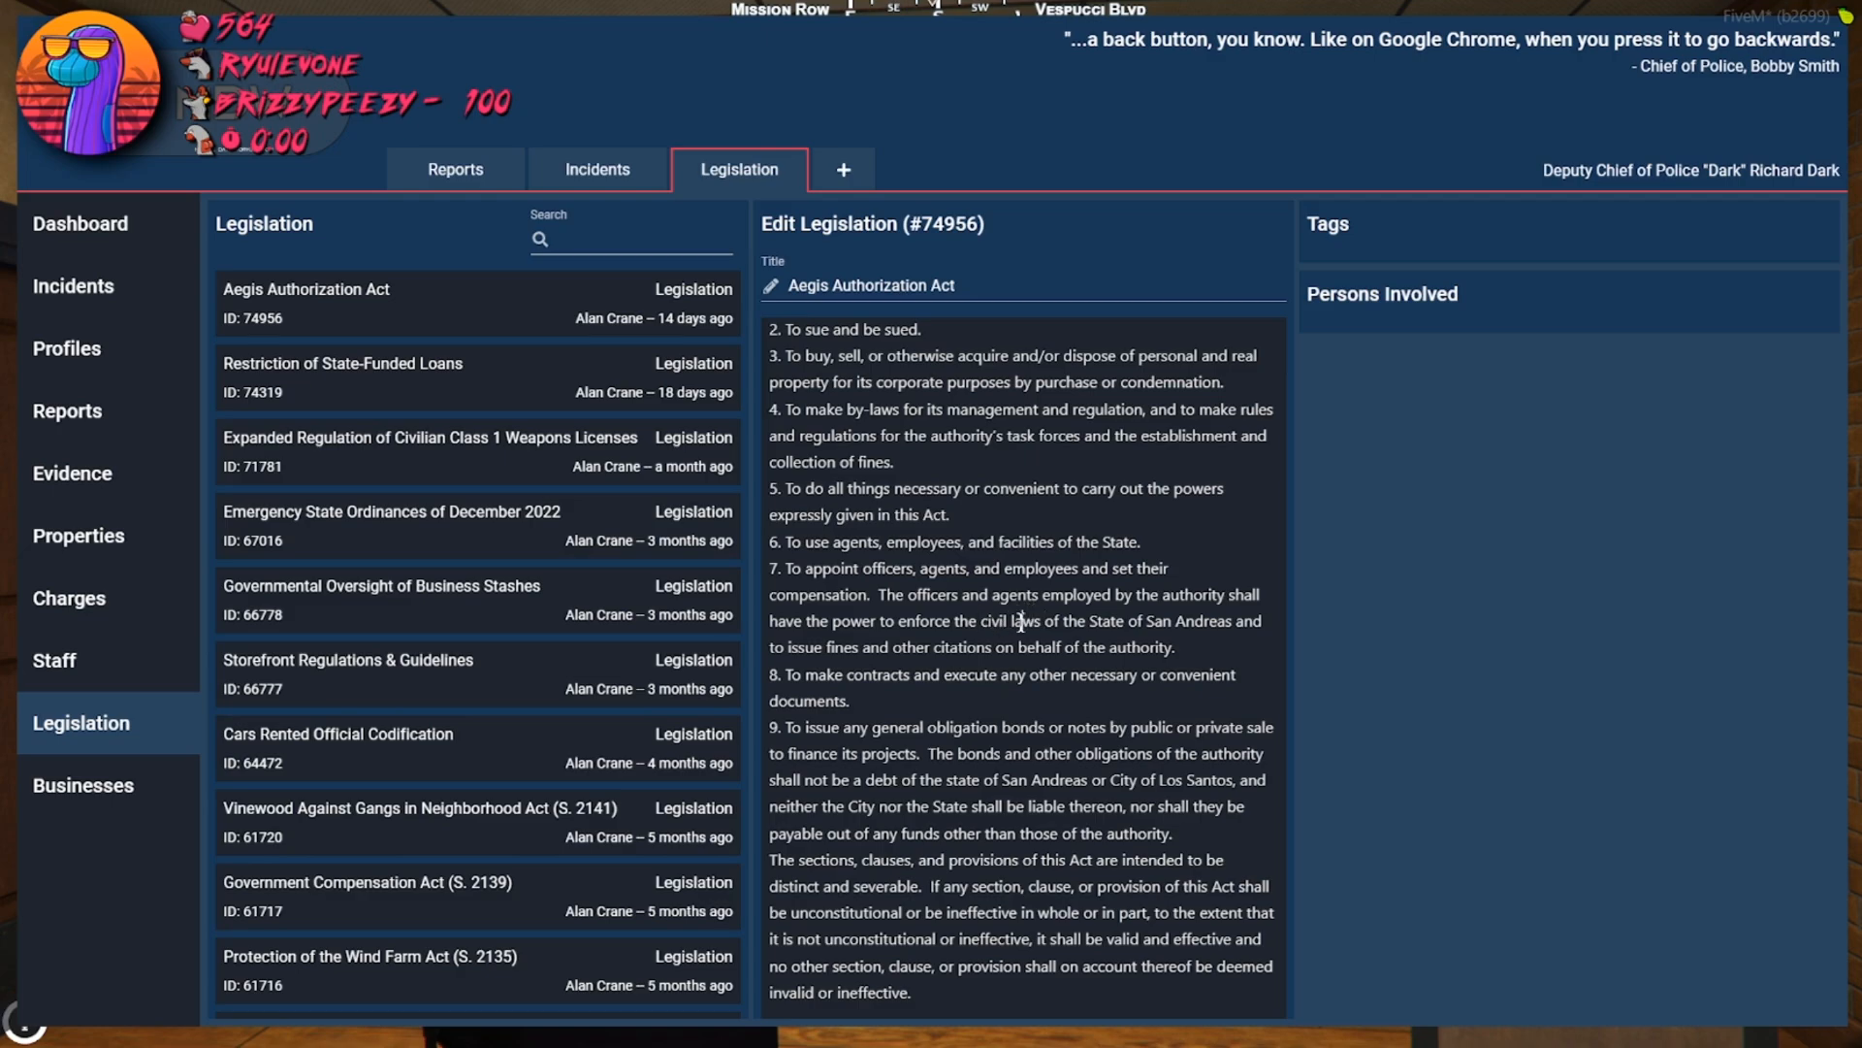
double_click(995, 621)
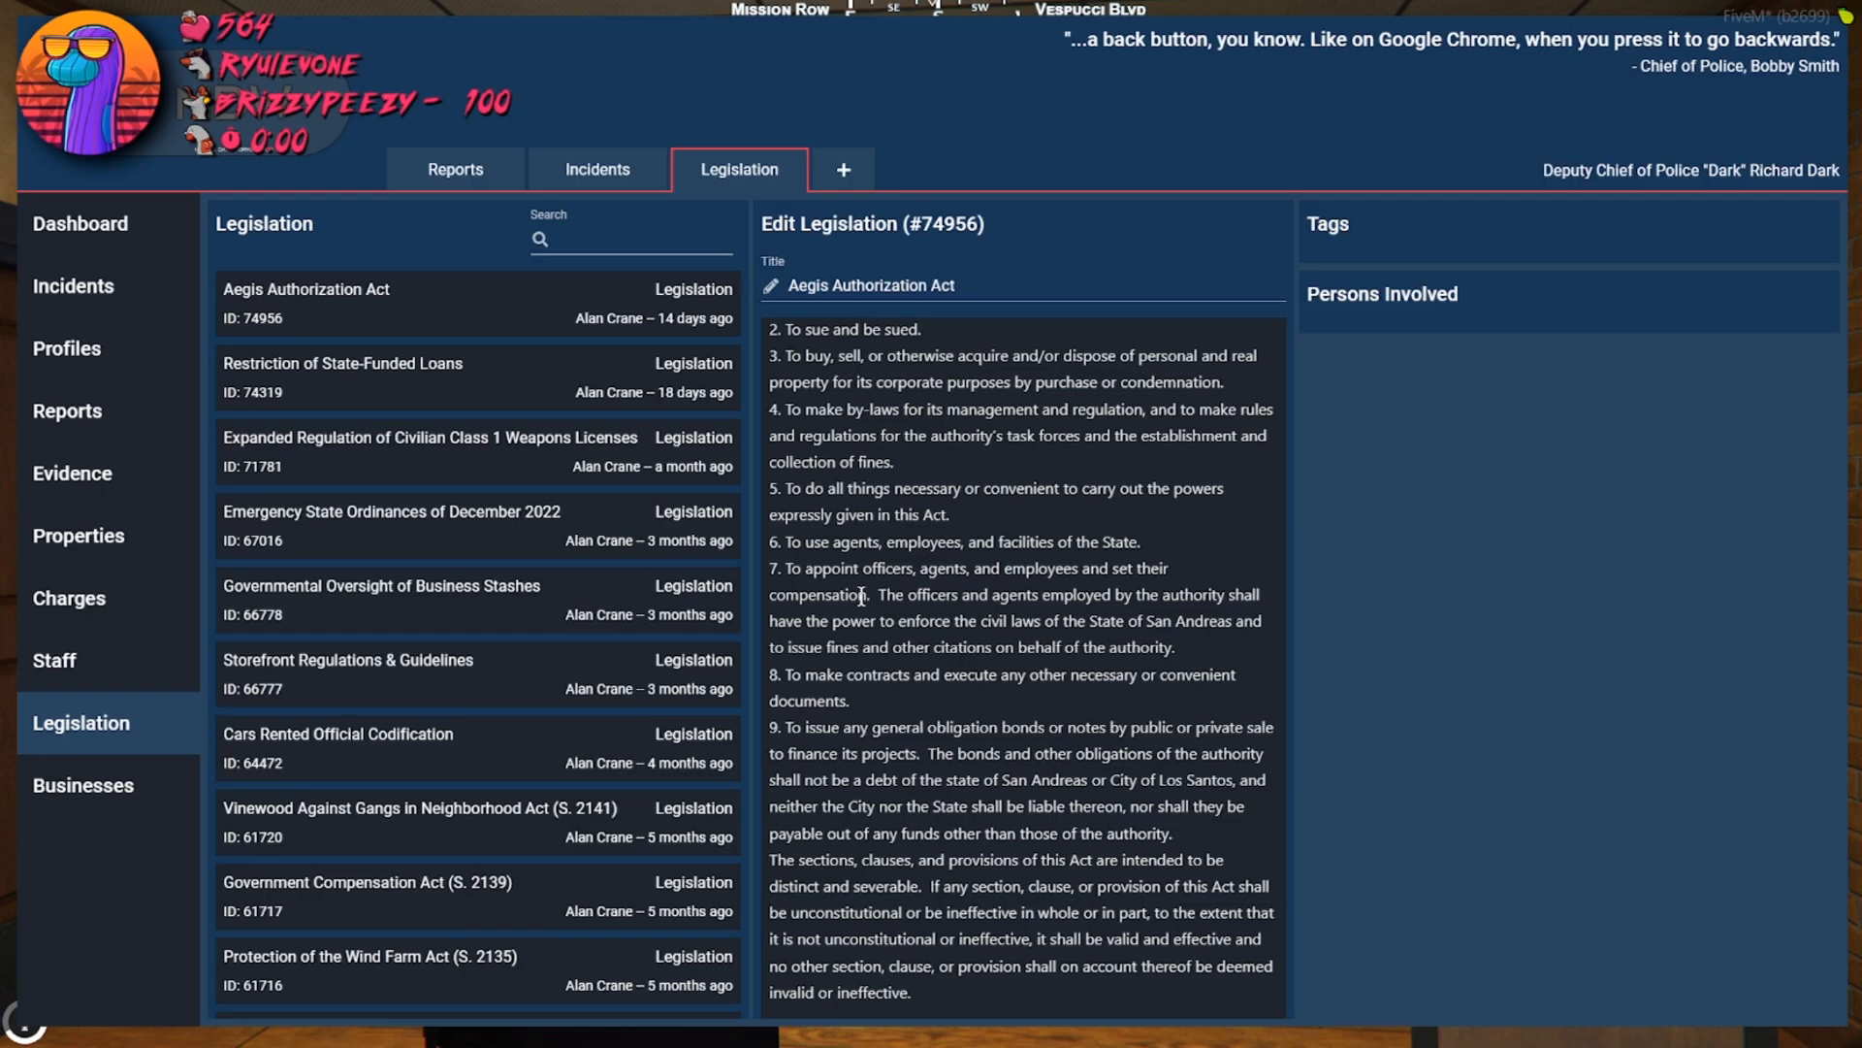
mouse_move(997, 658)
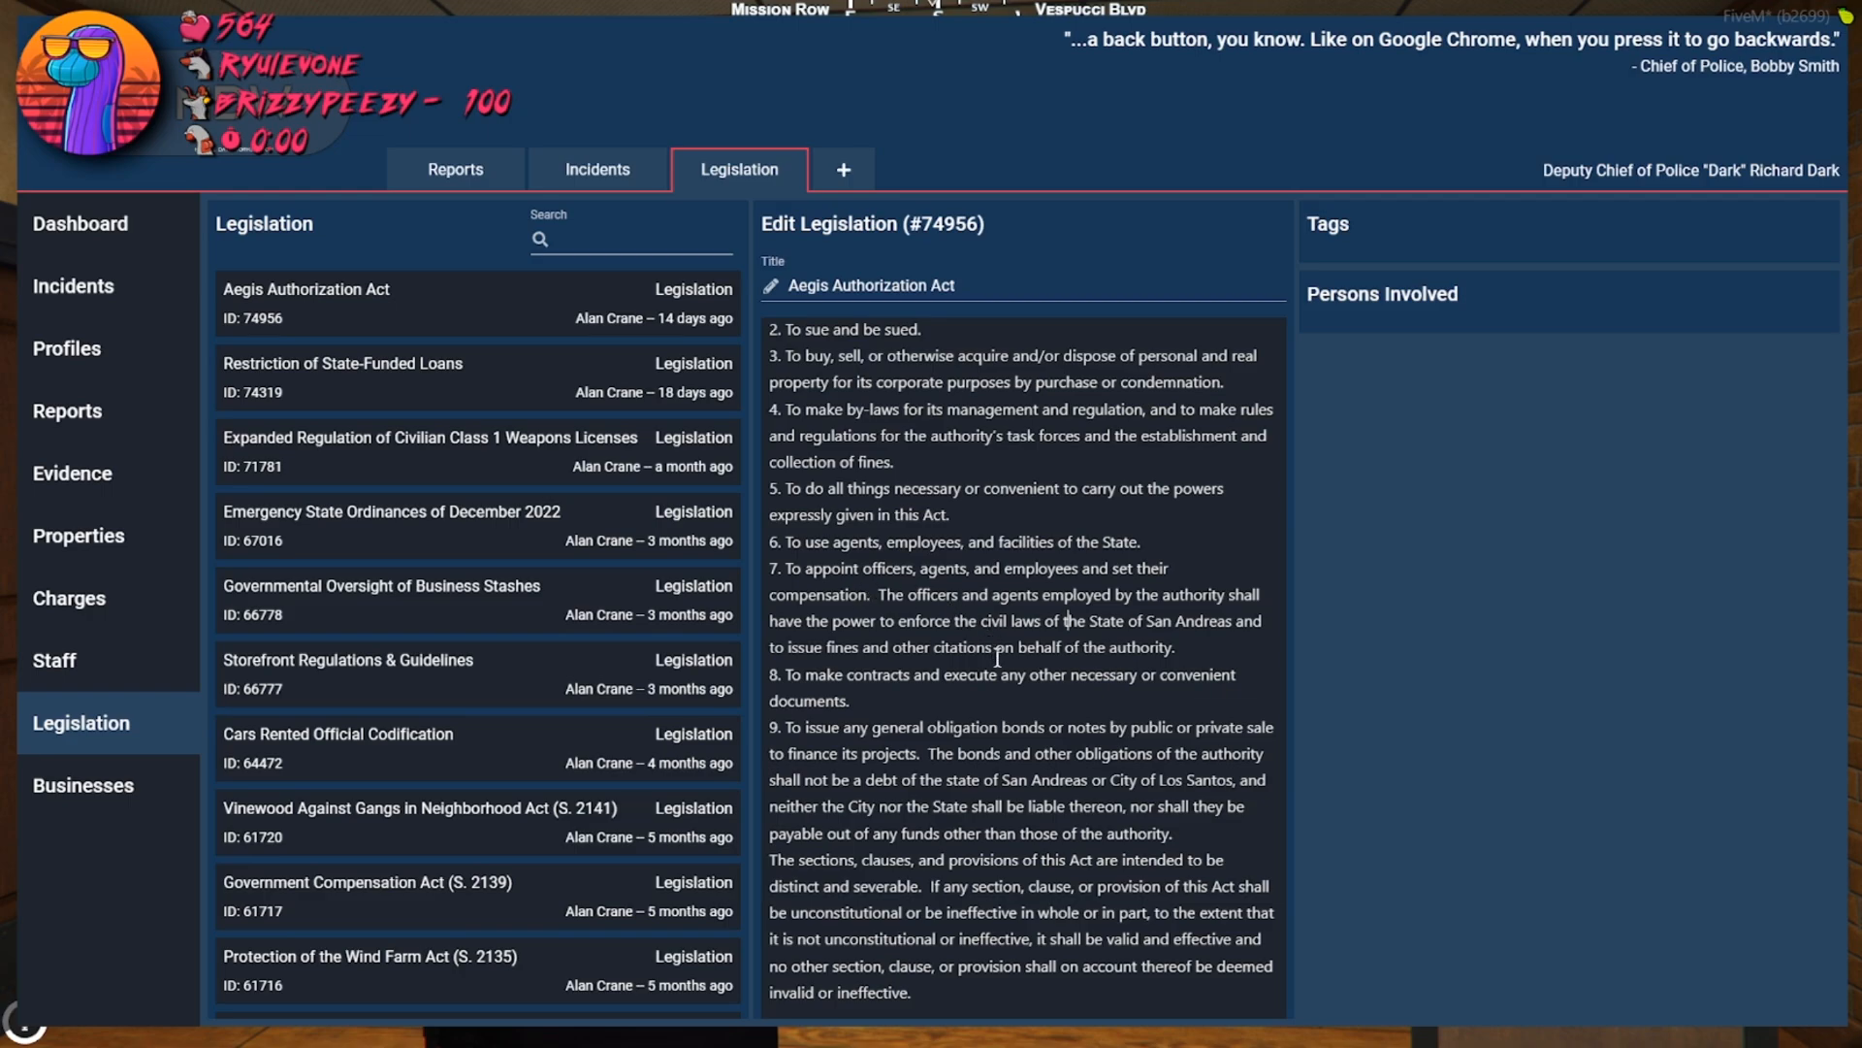
scroll("up", 3)
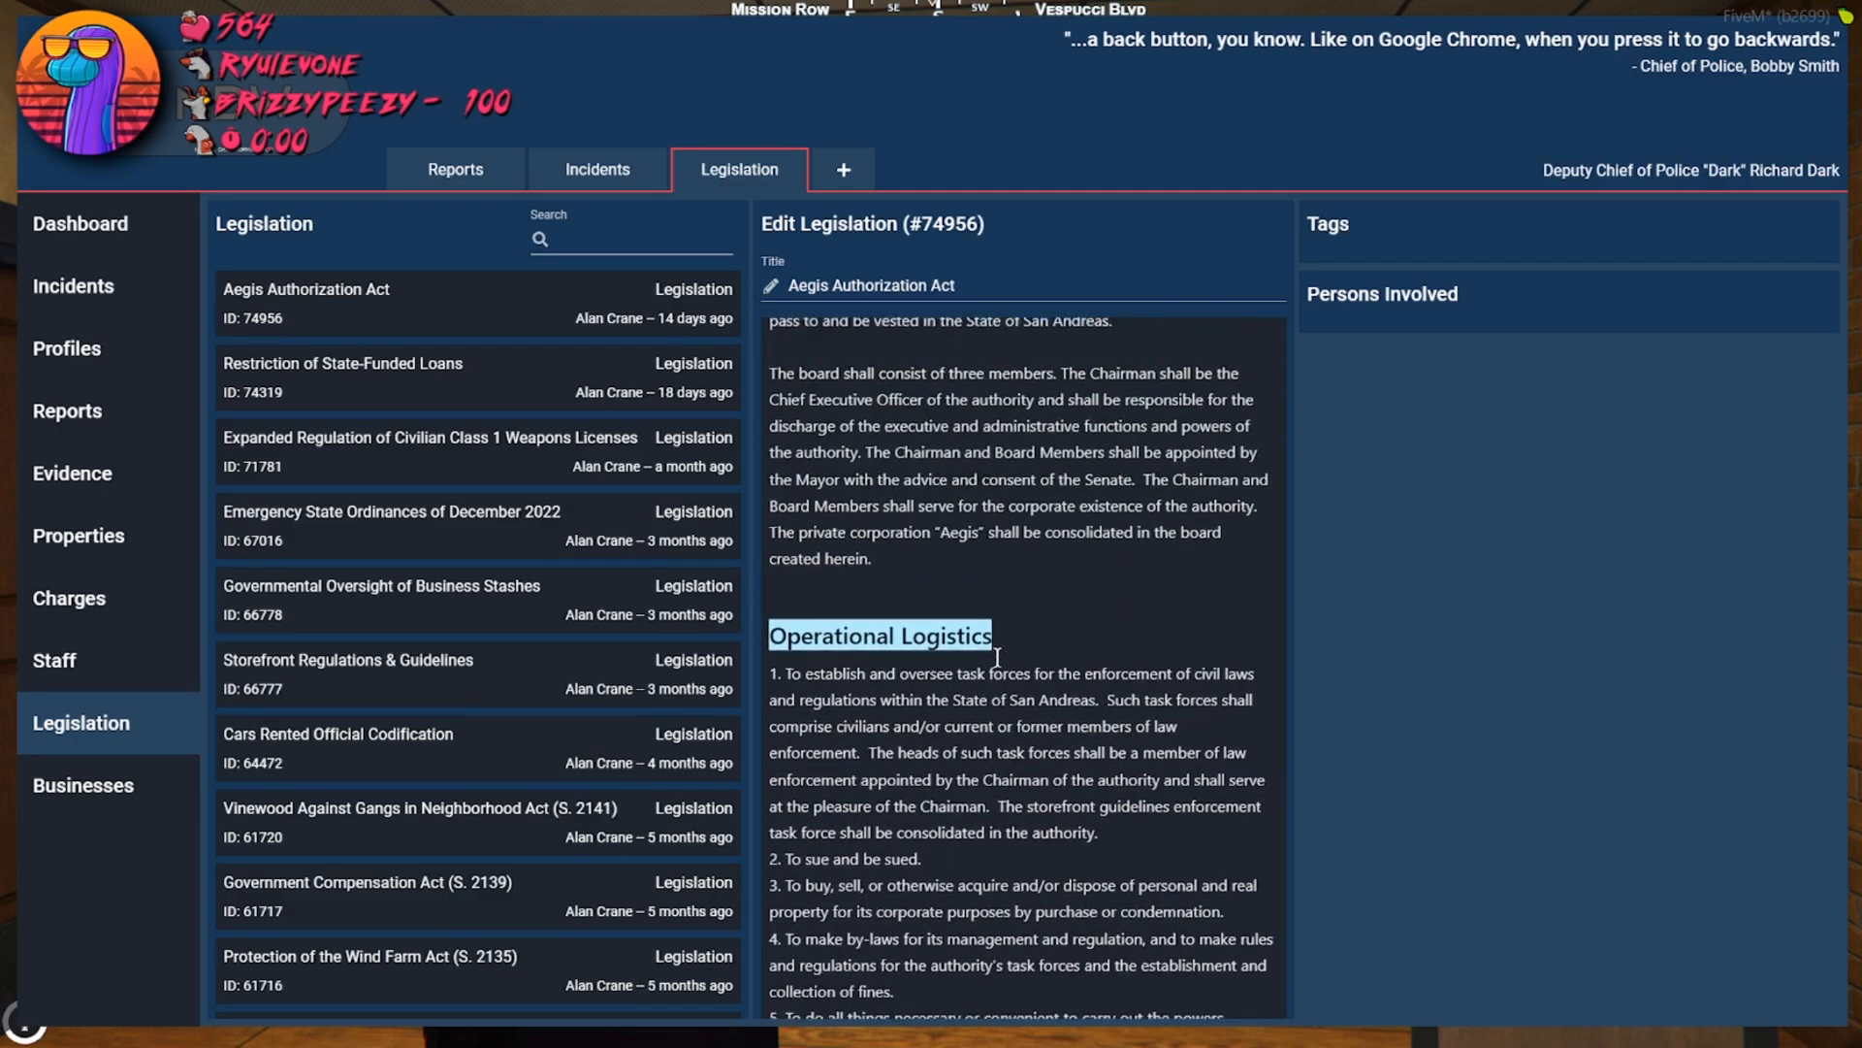
scroll("down", 3)
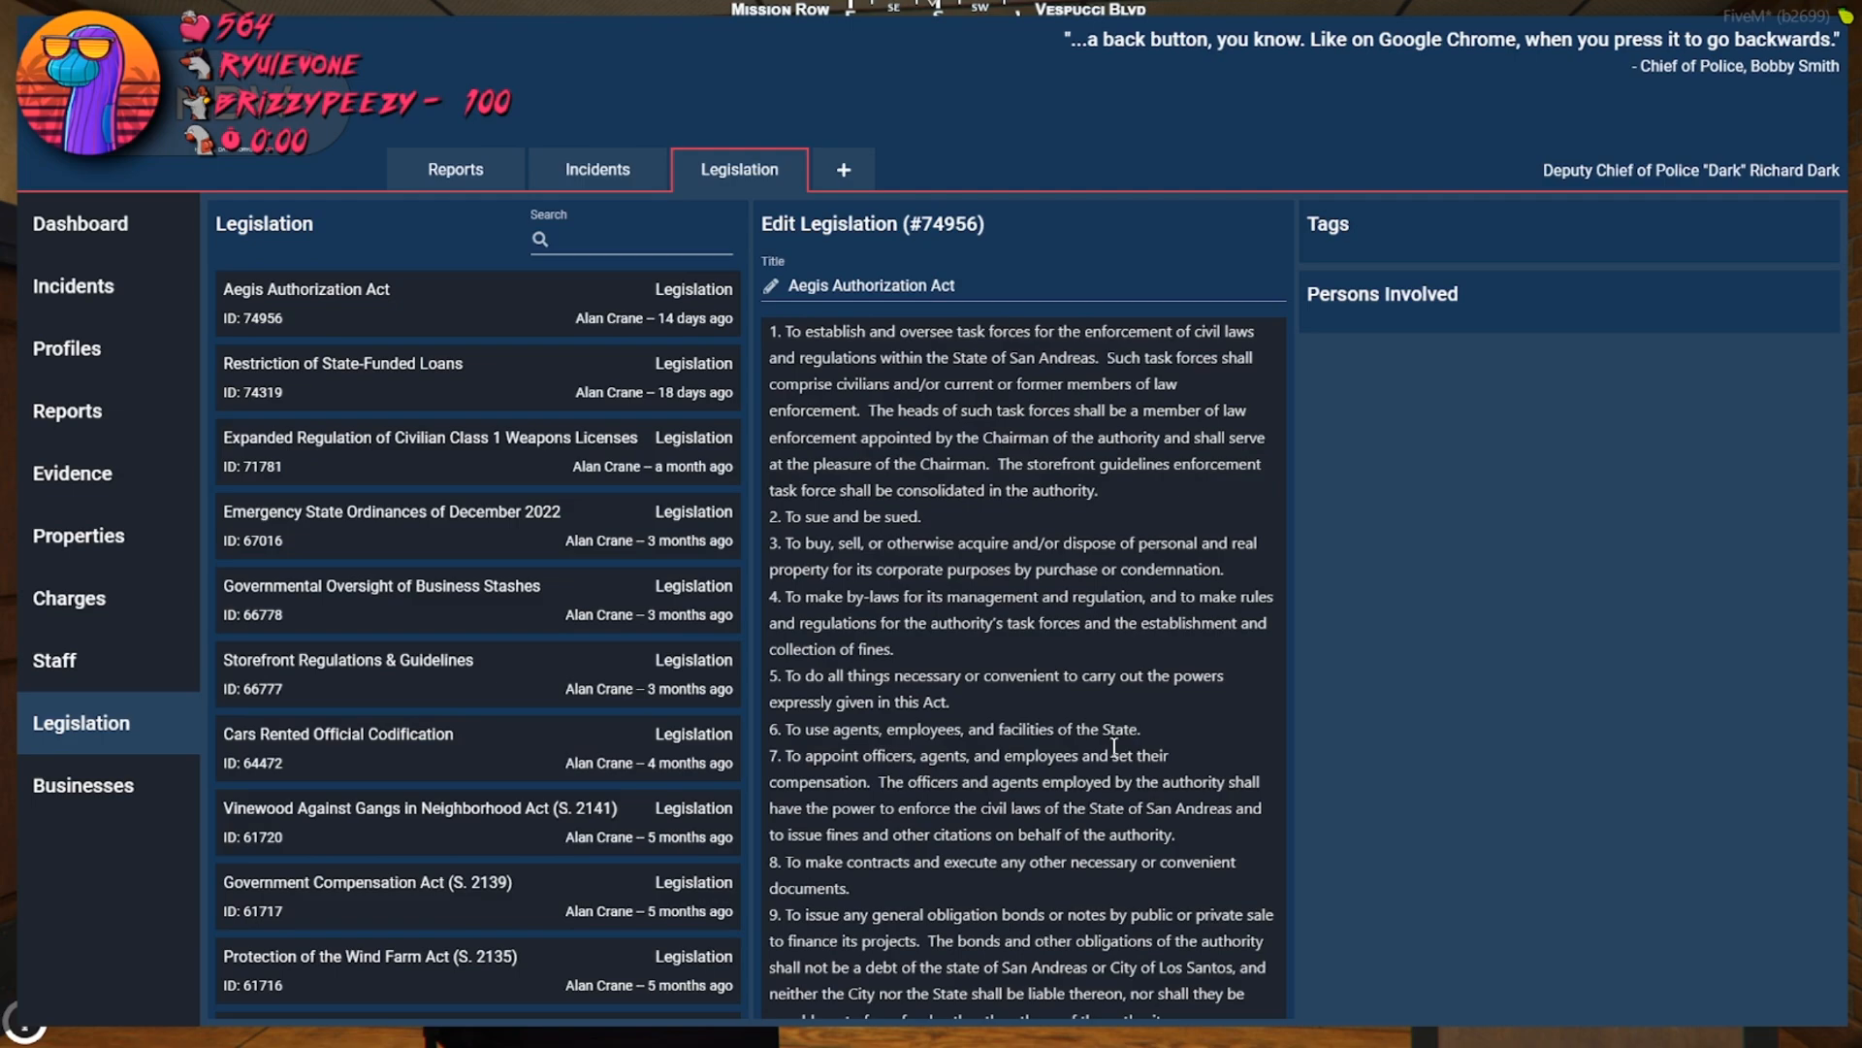
mouse_move(948, 560)
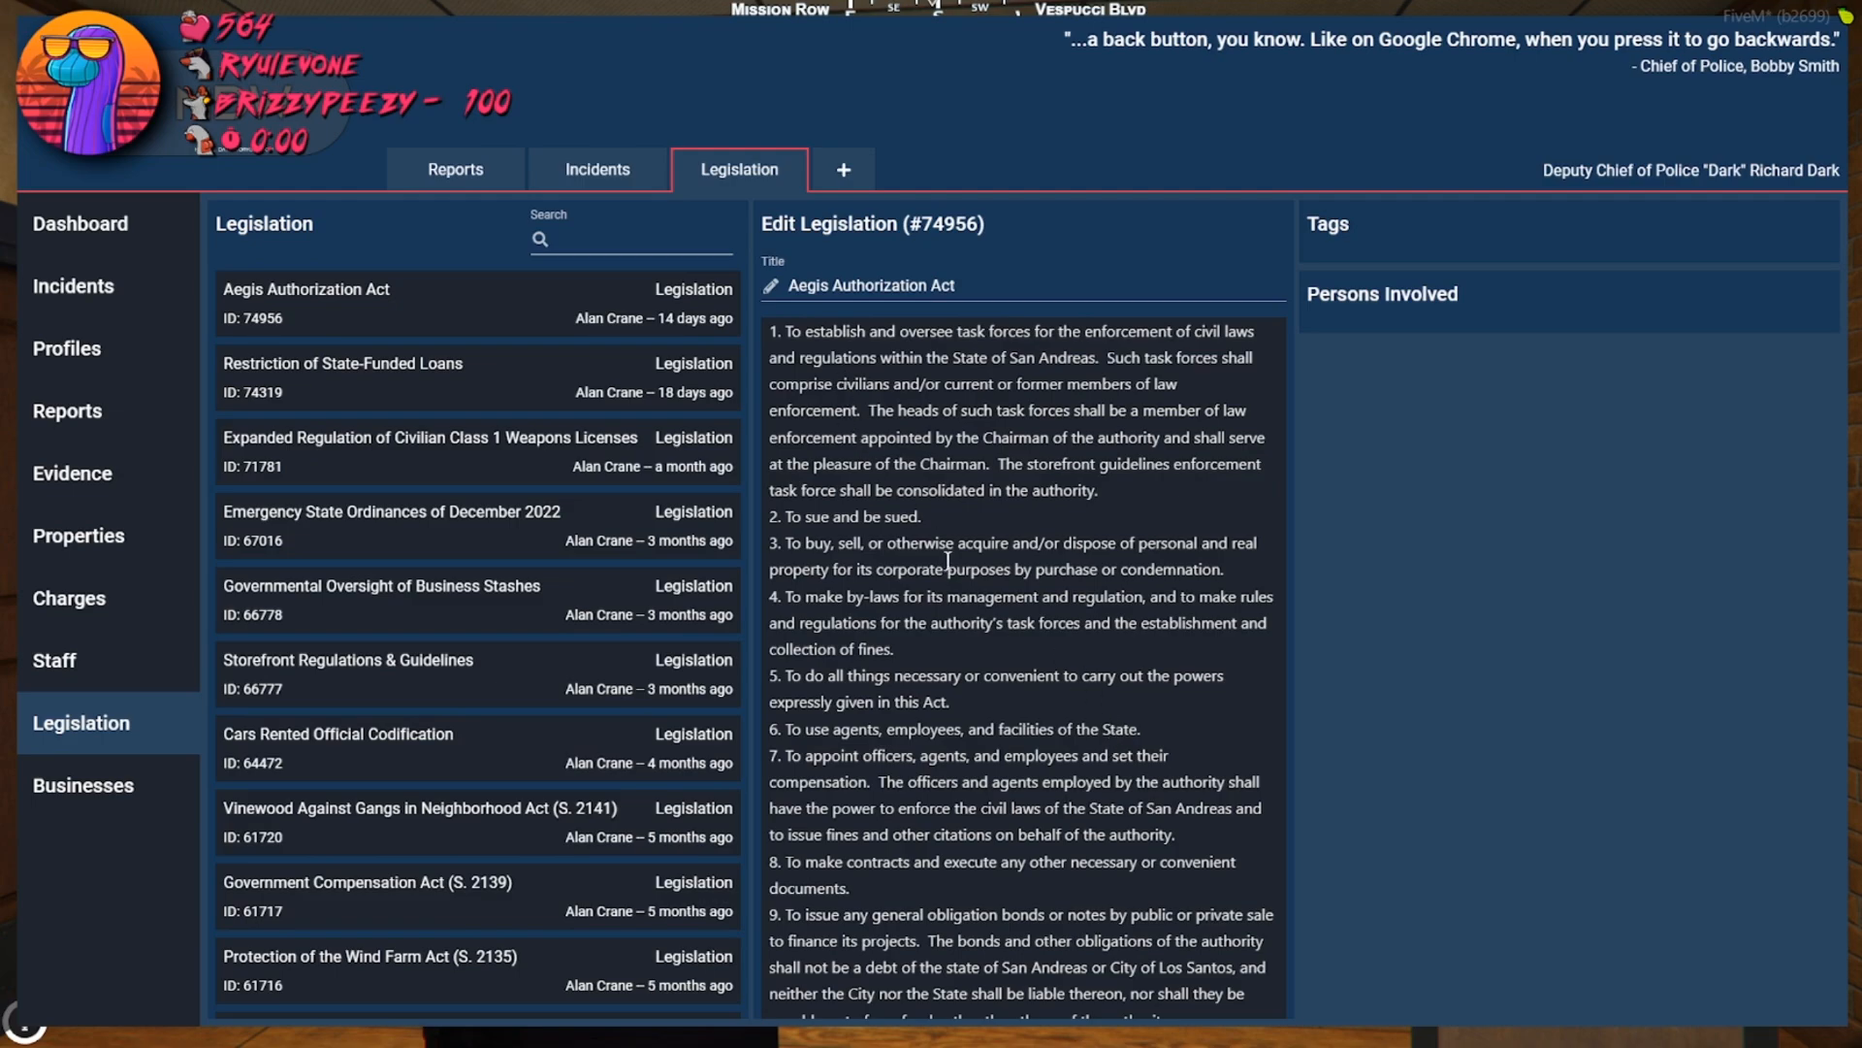
scroll("down", 3)
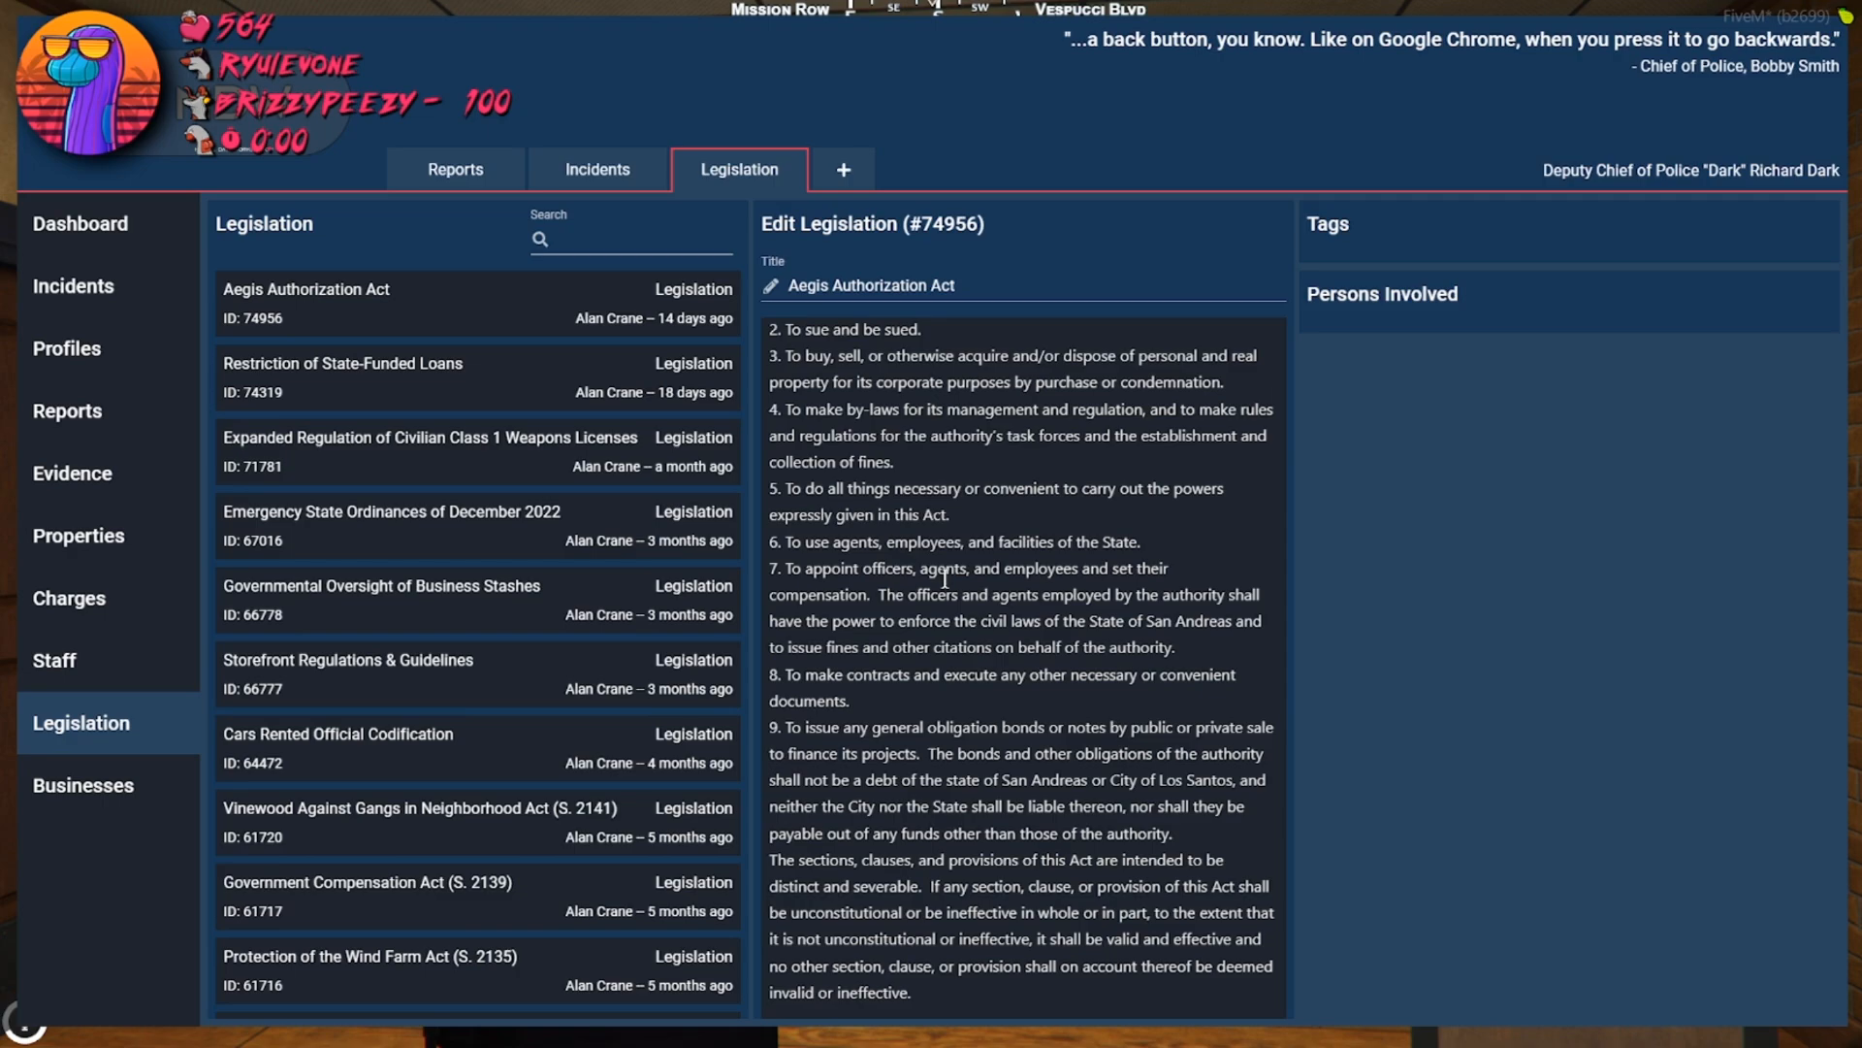
mouse_move(369, 346)
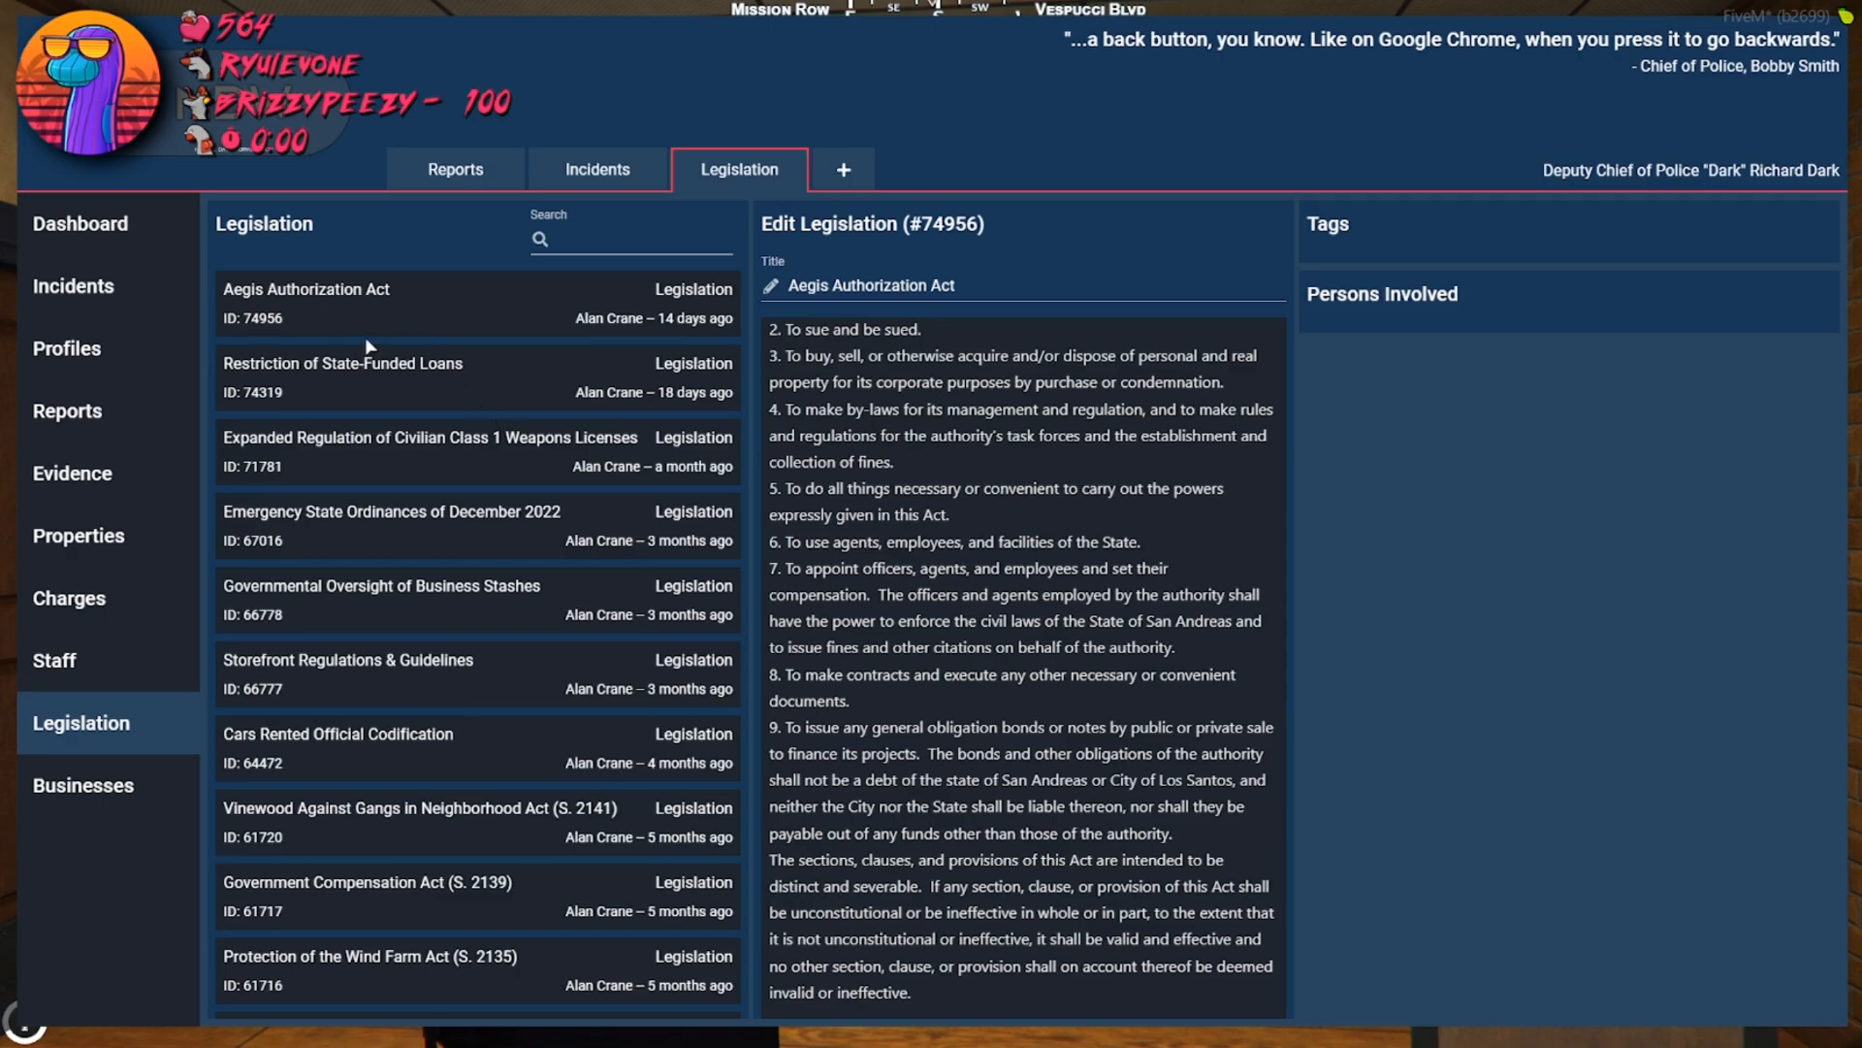
scroll("up", 3)
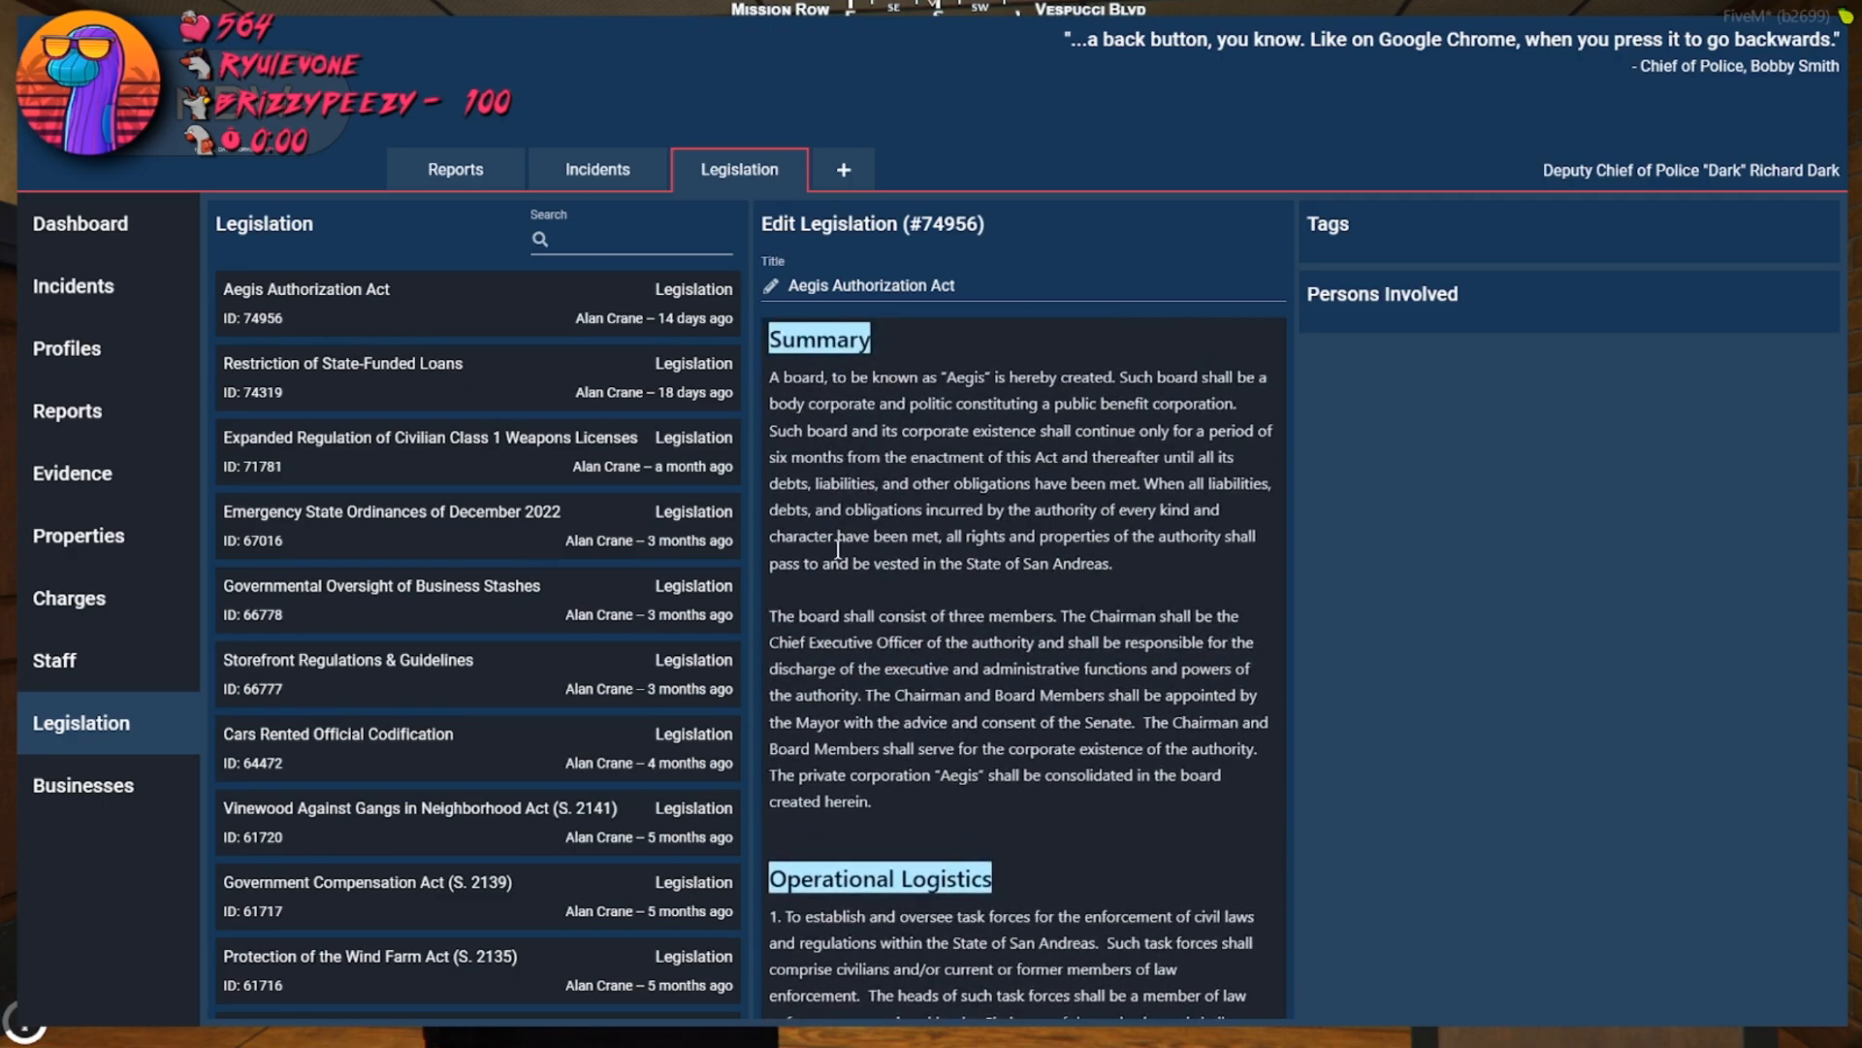
double_click(817, 483)
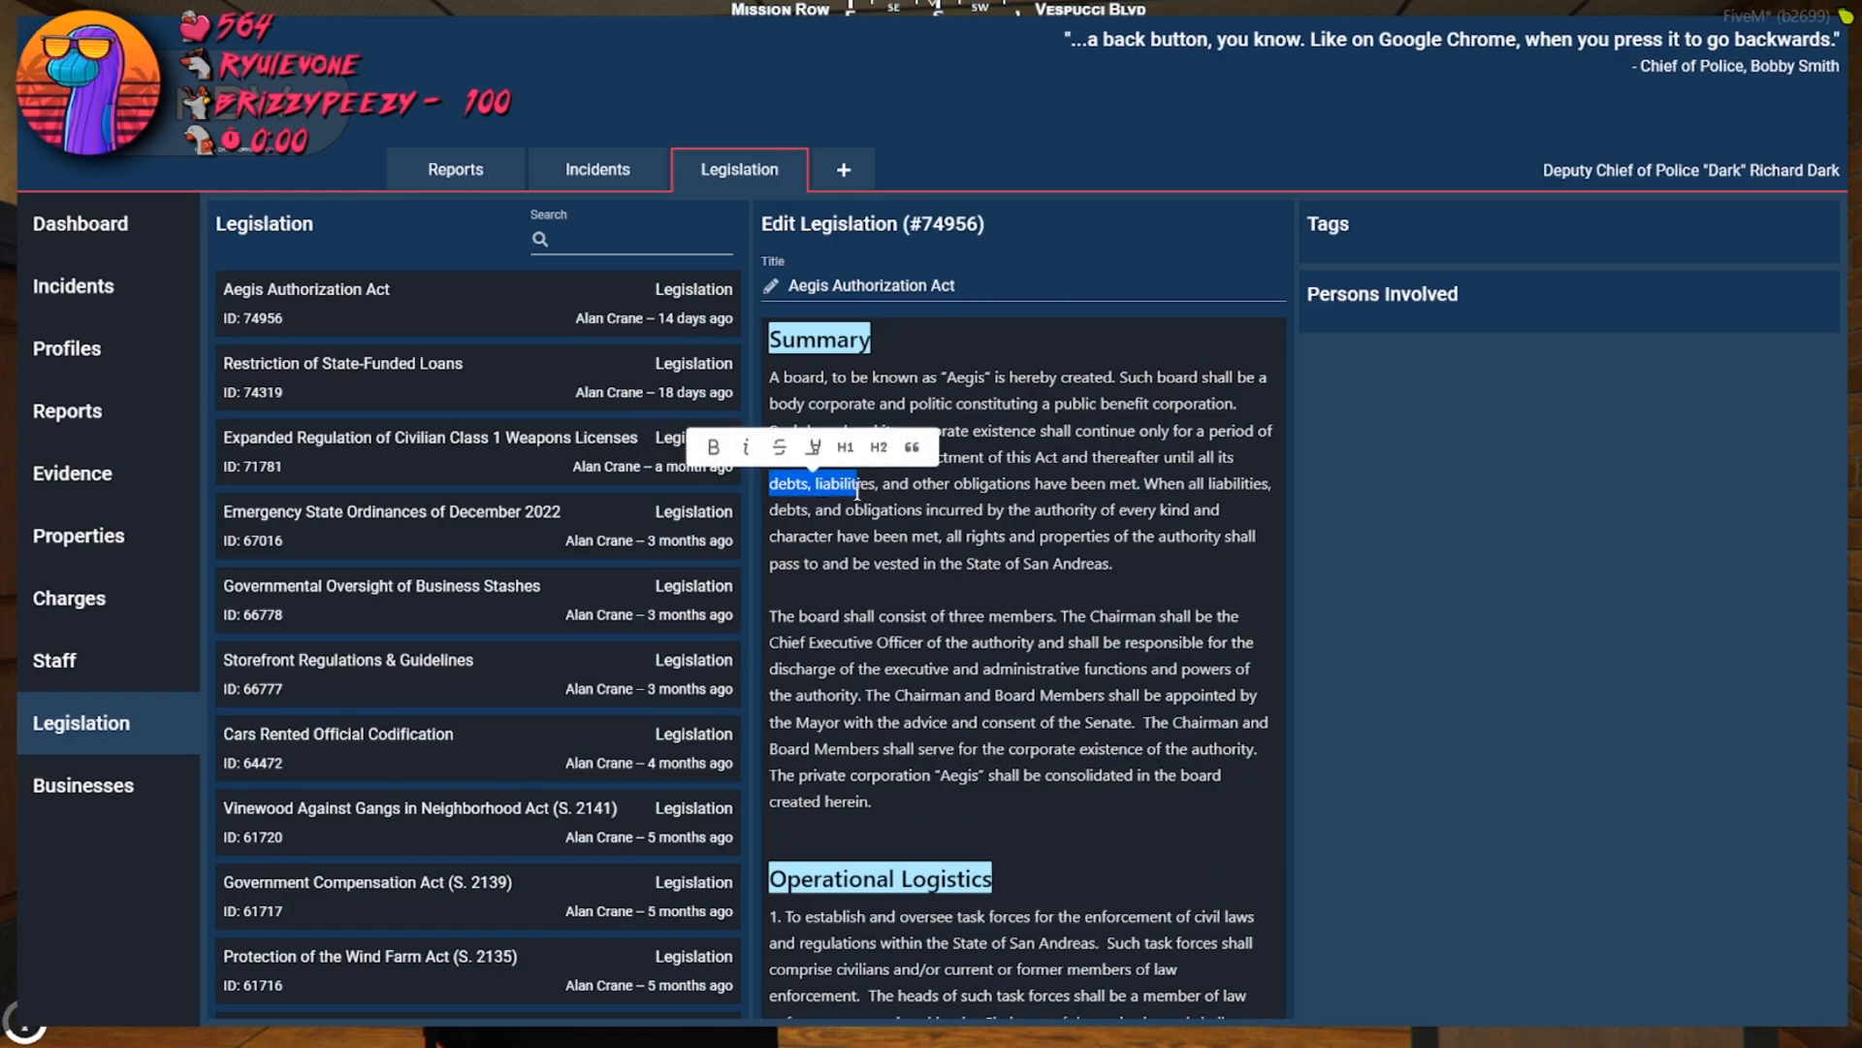
left_click(924, 600)
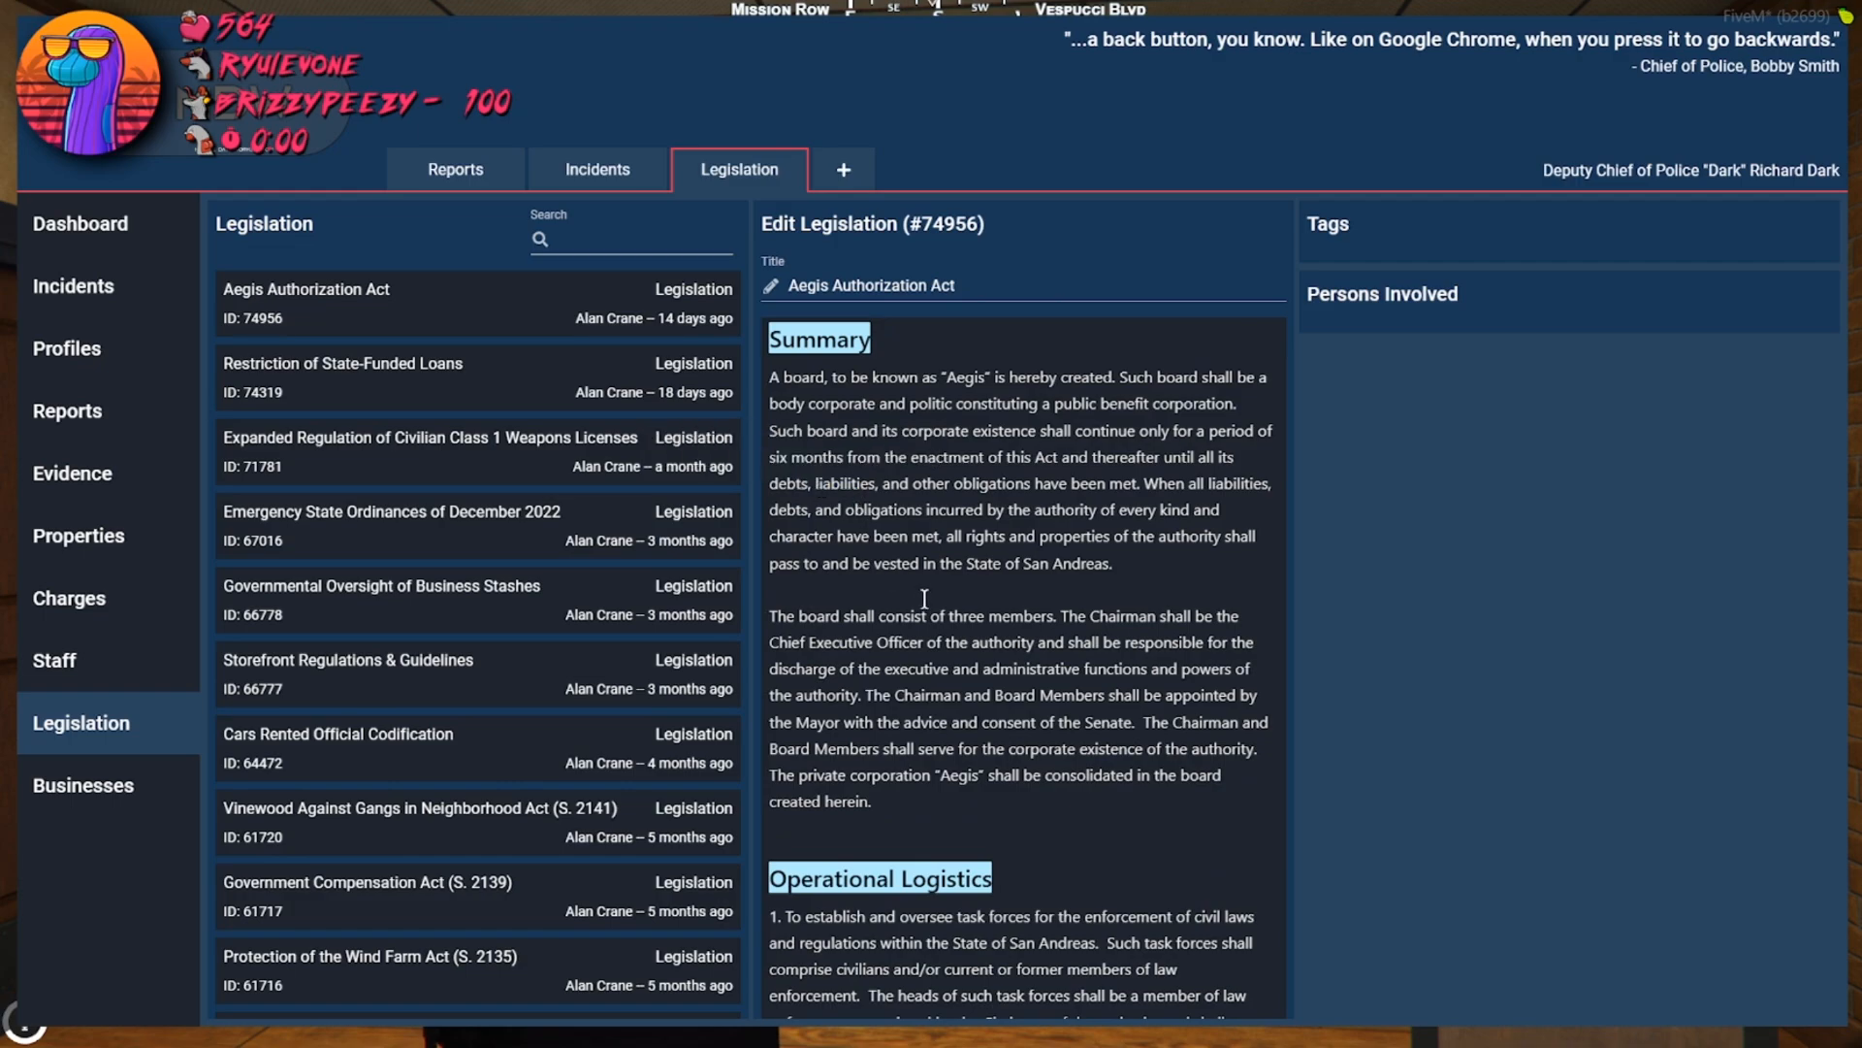
scroll("down", 3)
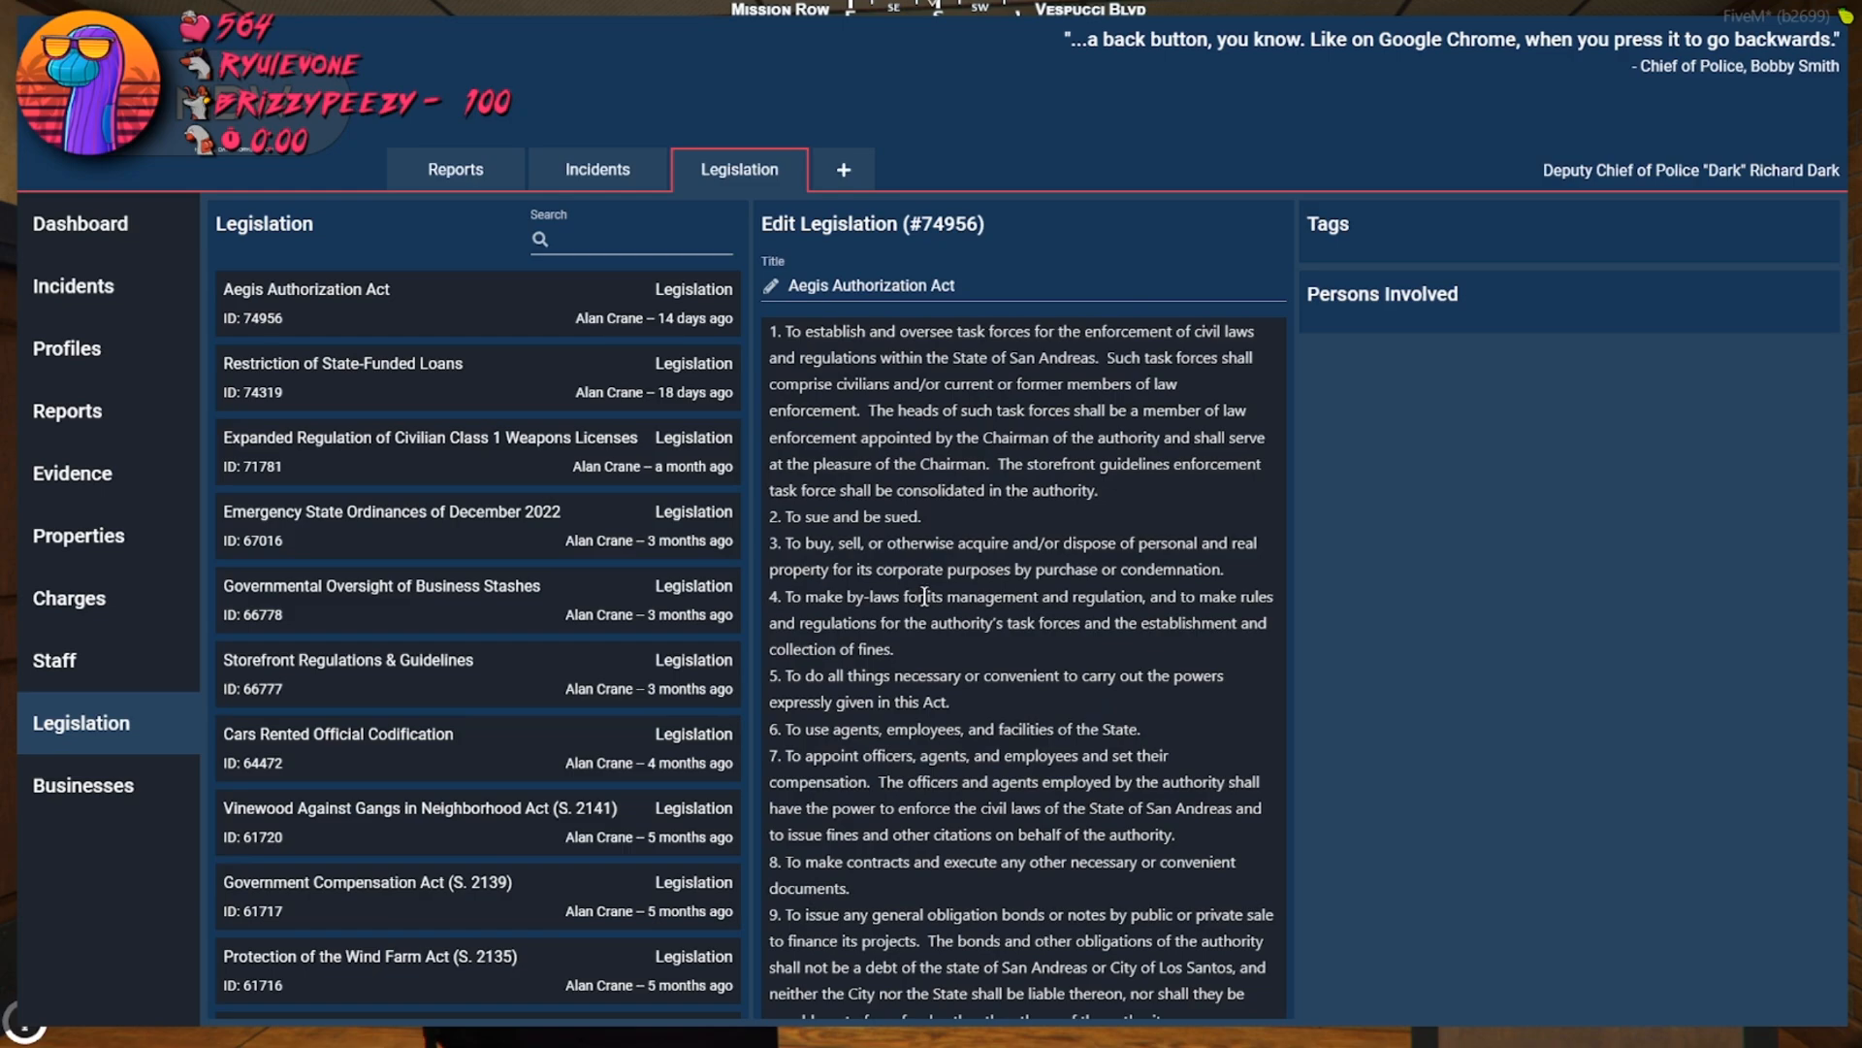
mouse_move(310, 289)
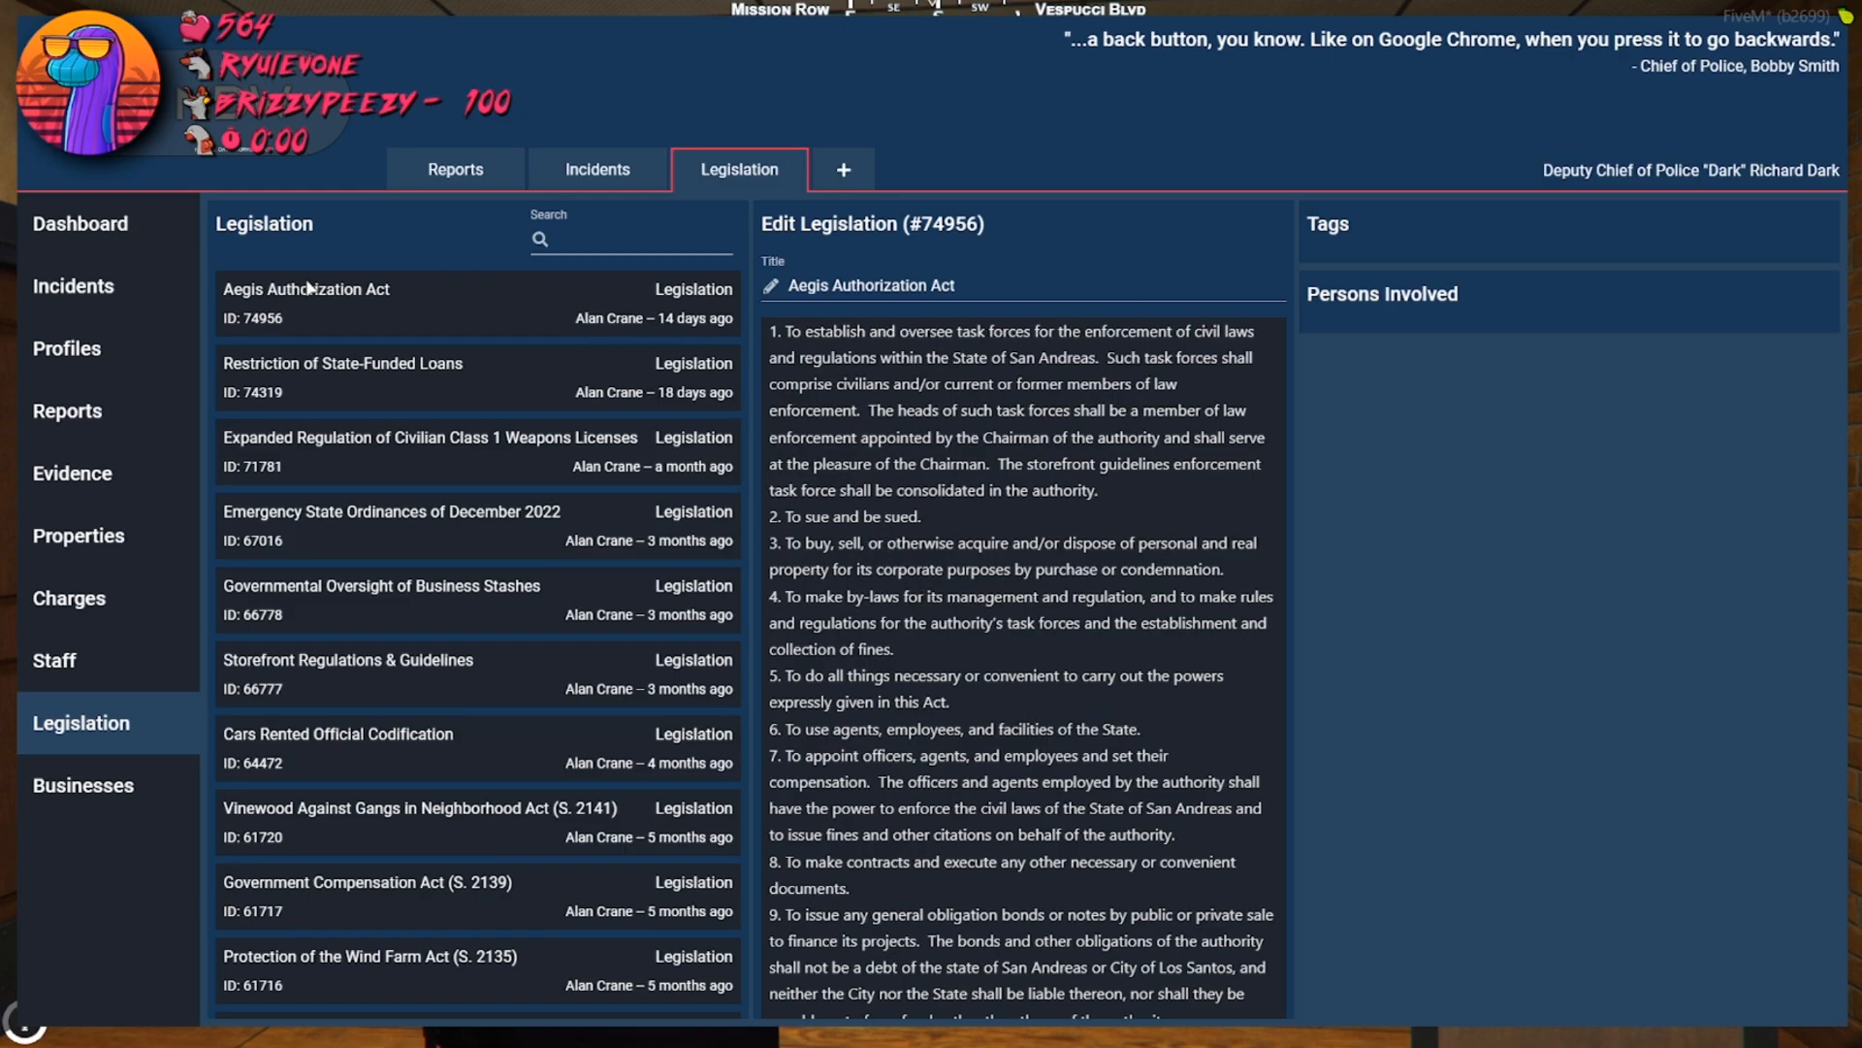
scroll("up", 3)
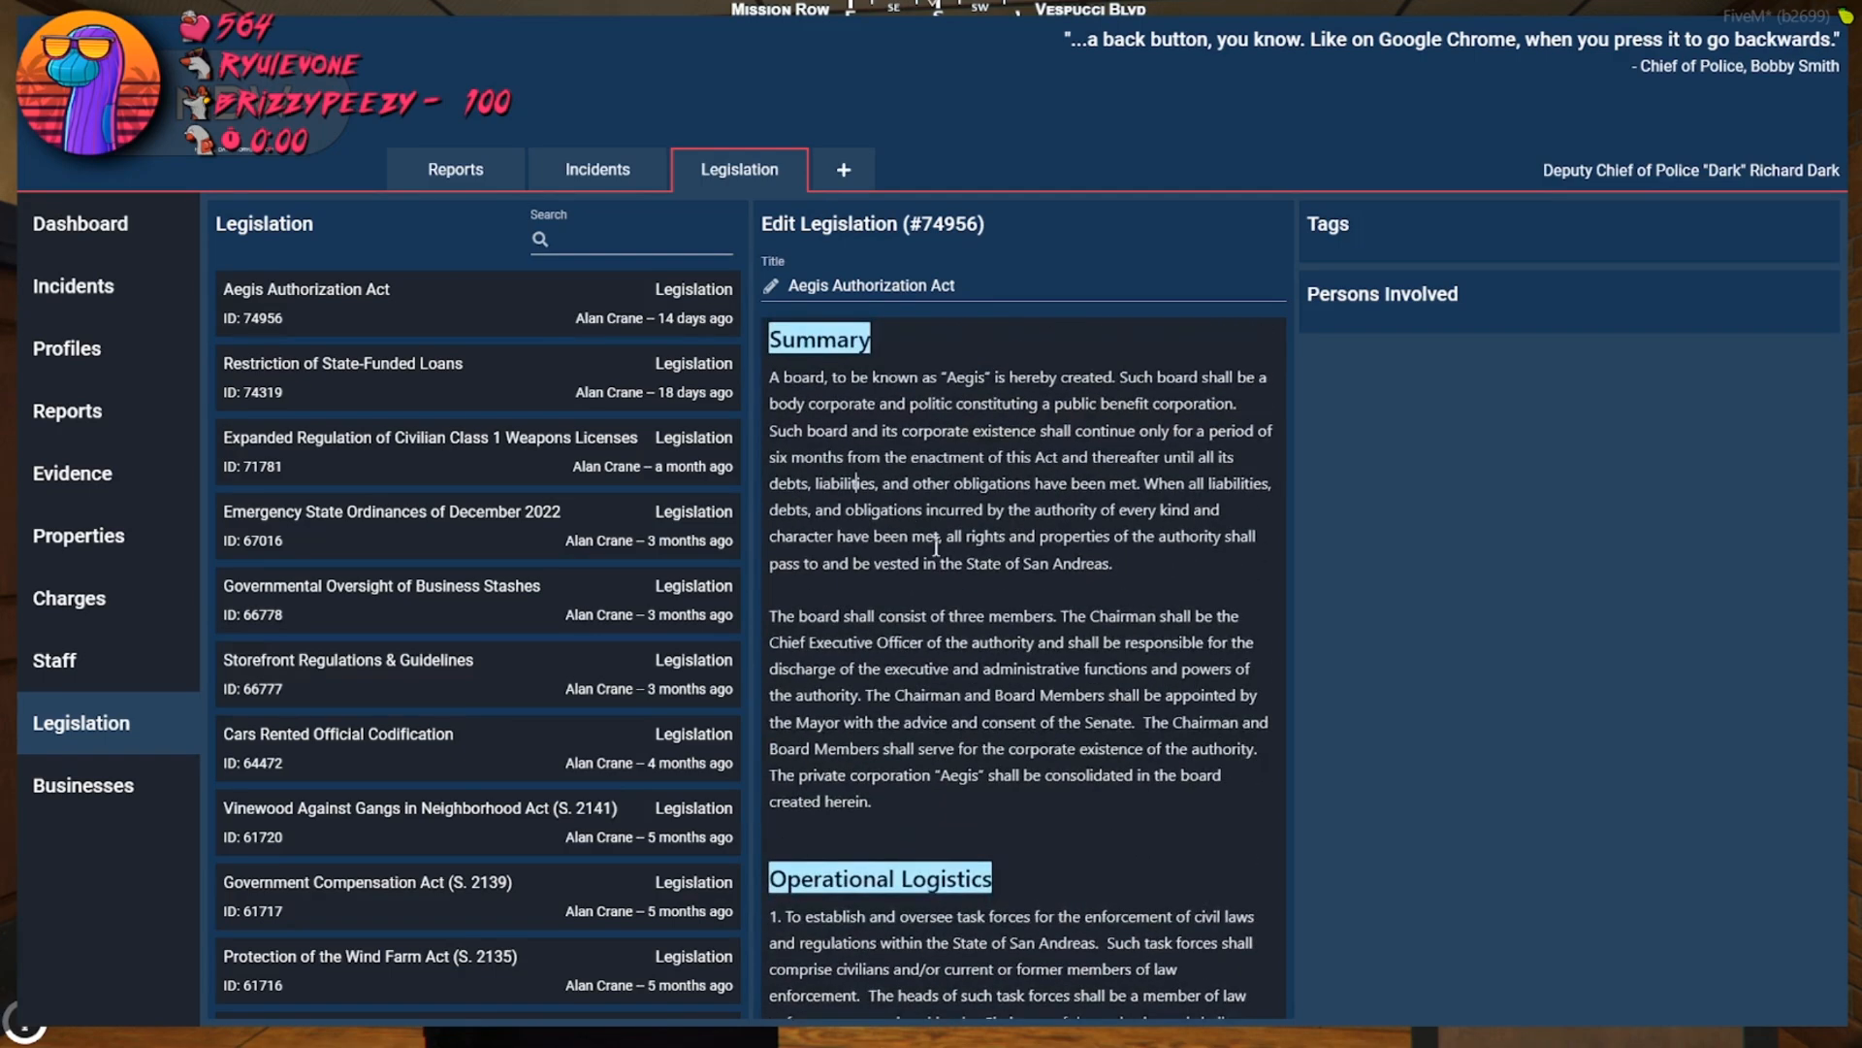
mouse_move(986, 424)
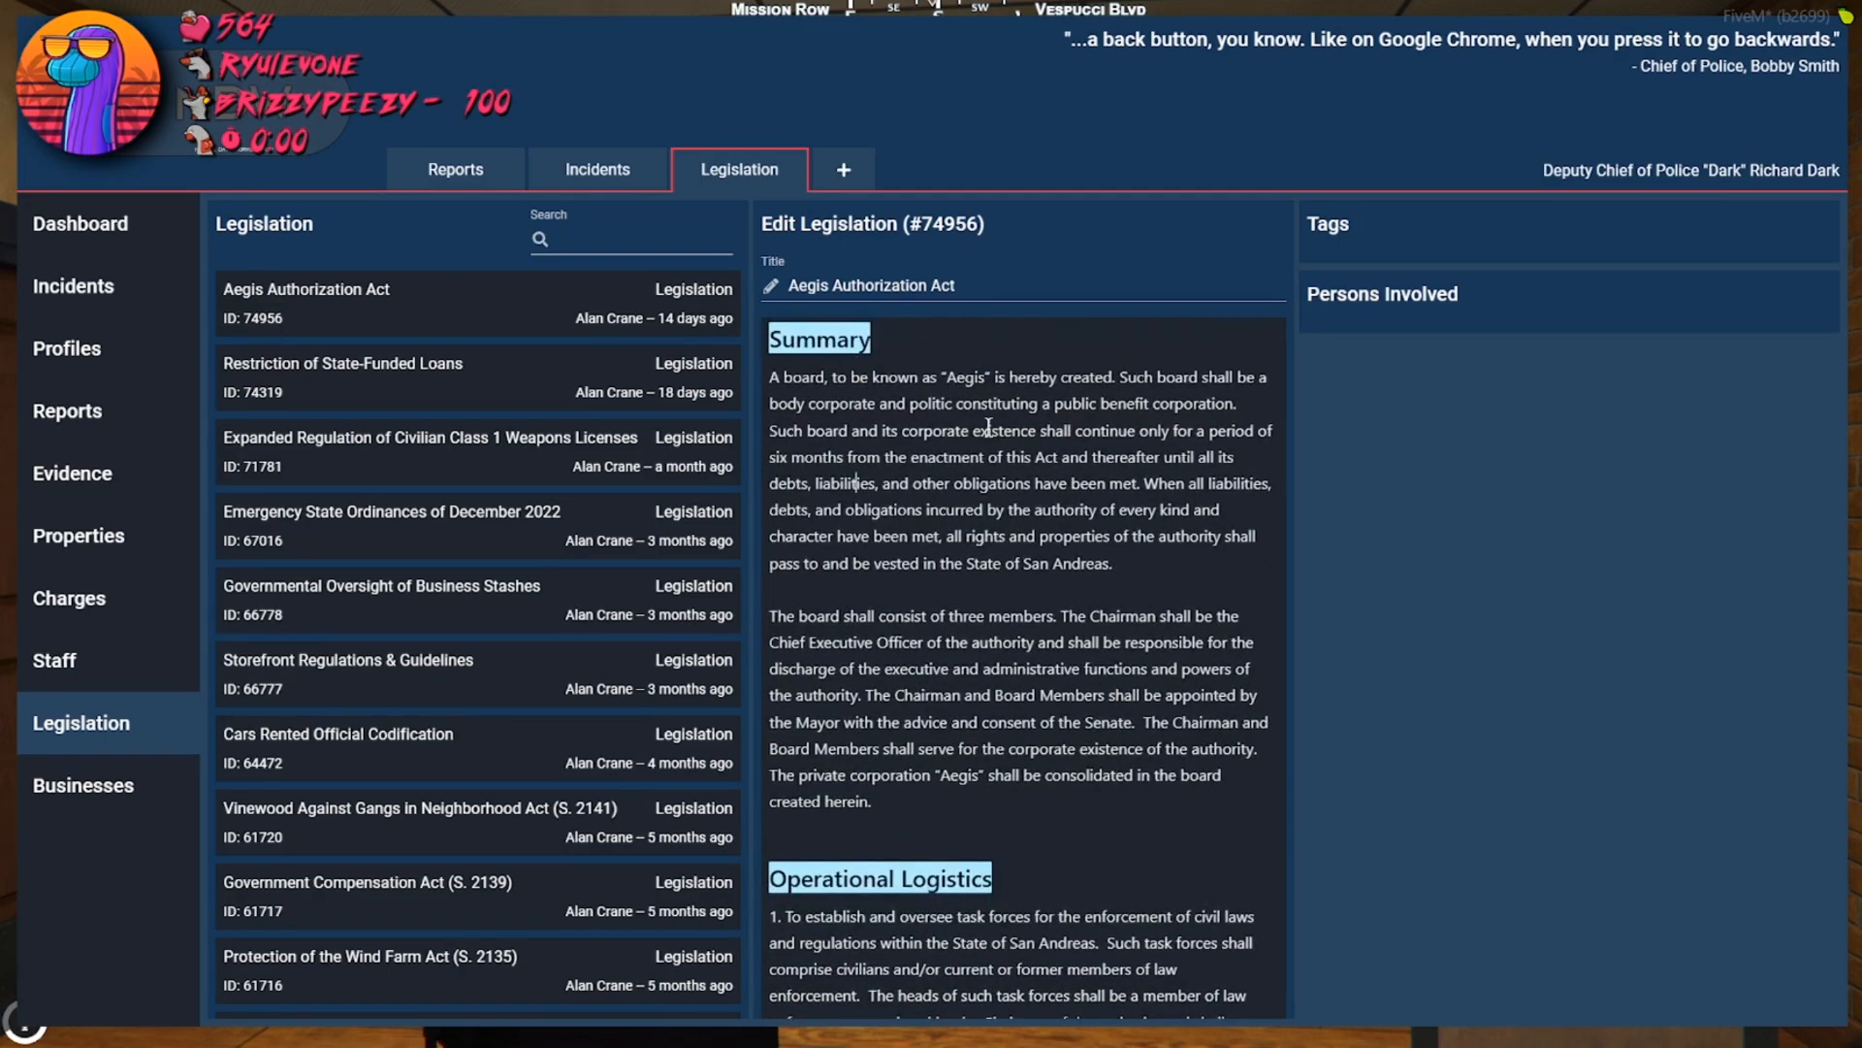
scroll("down", 3)
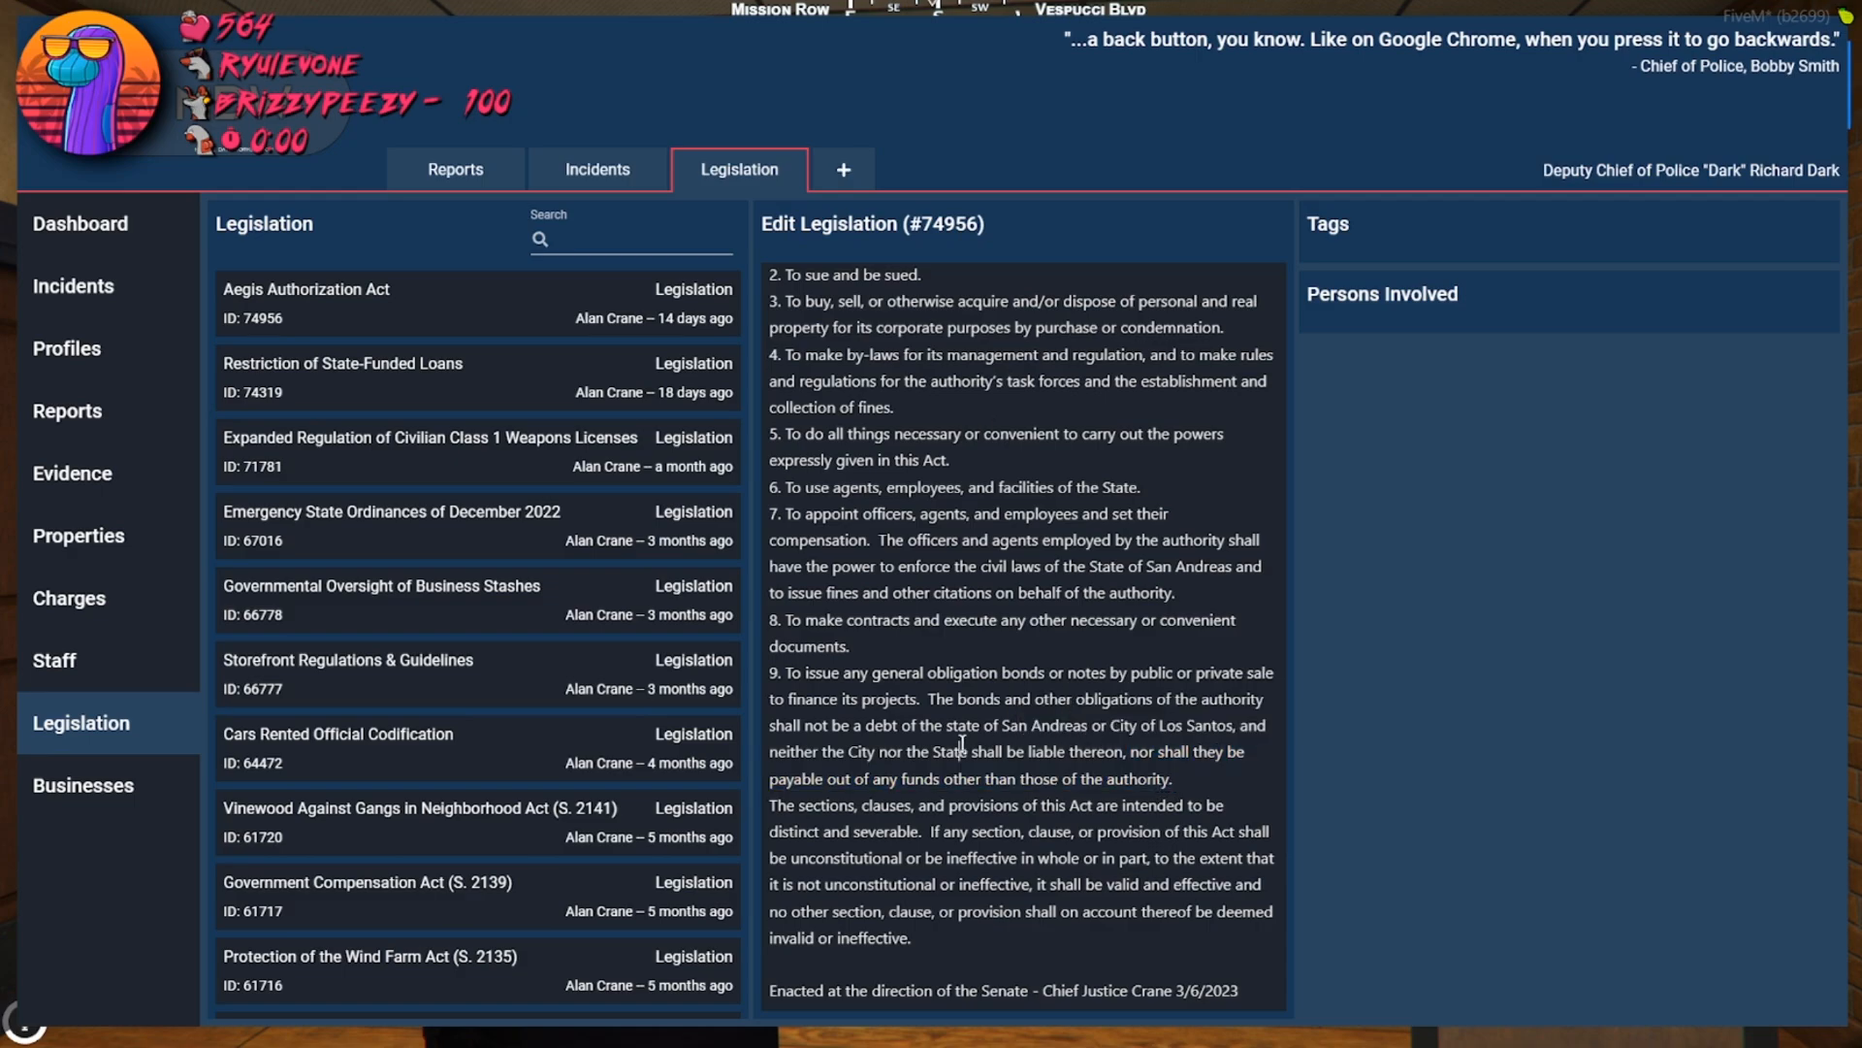
double_click(978, 699)
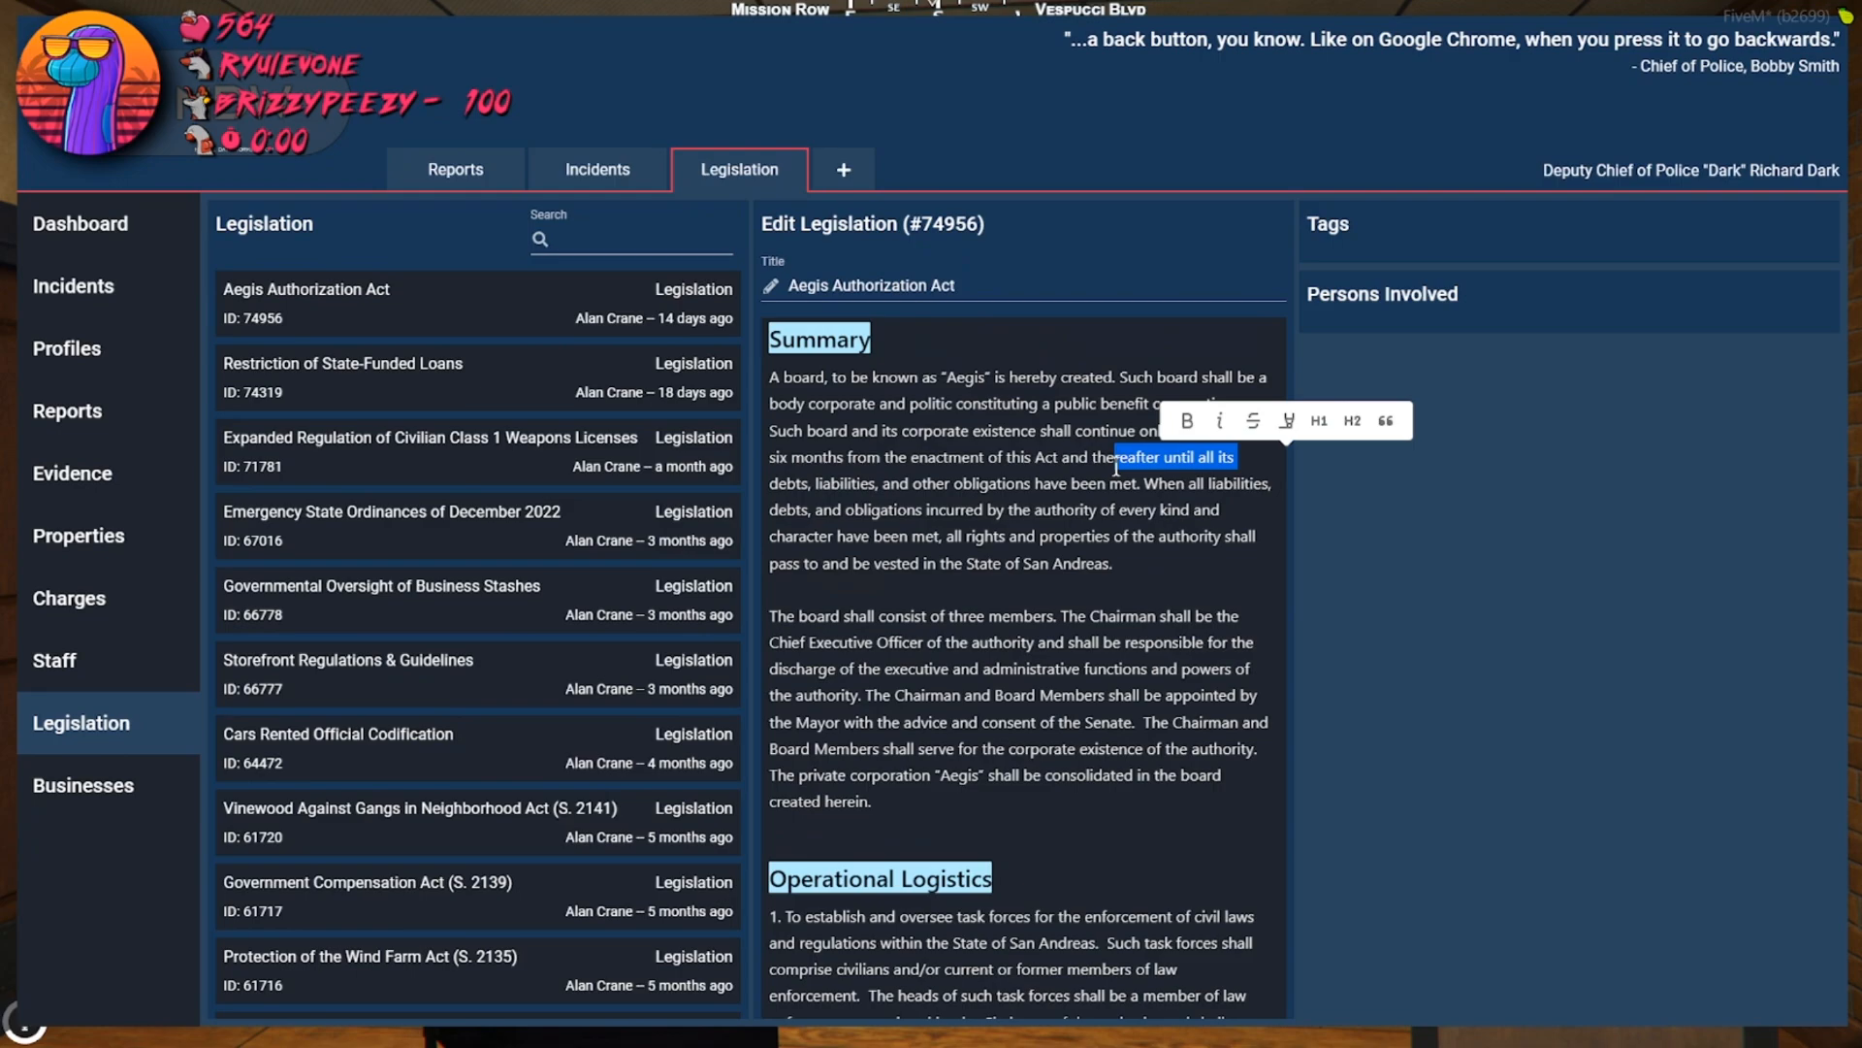
scroll("down", 3)
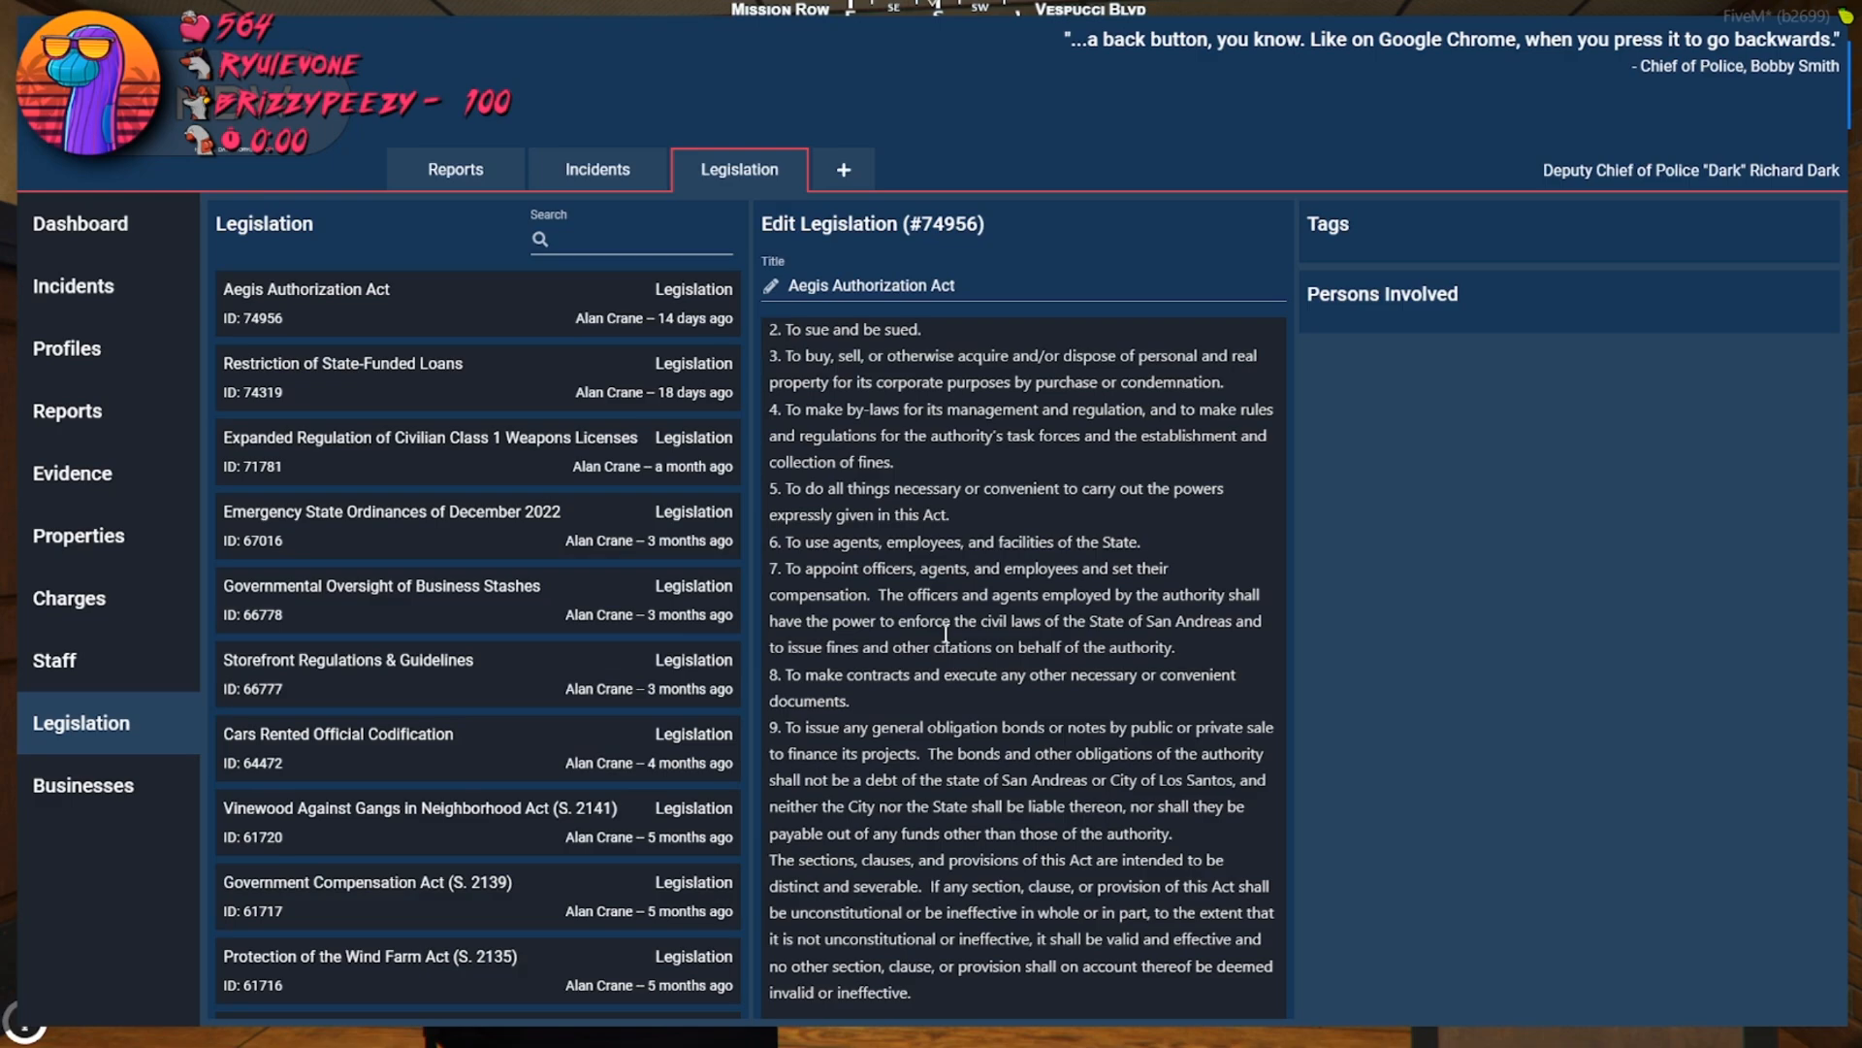
mouse_move(853, 687)
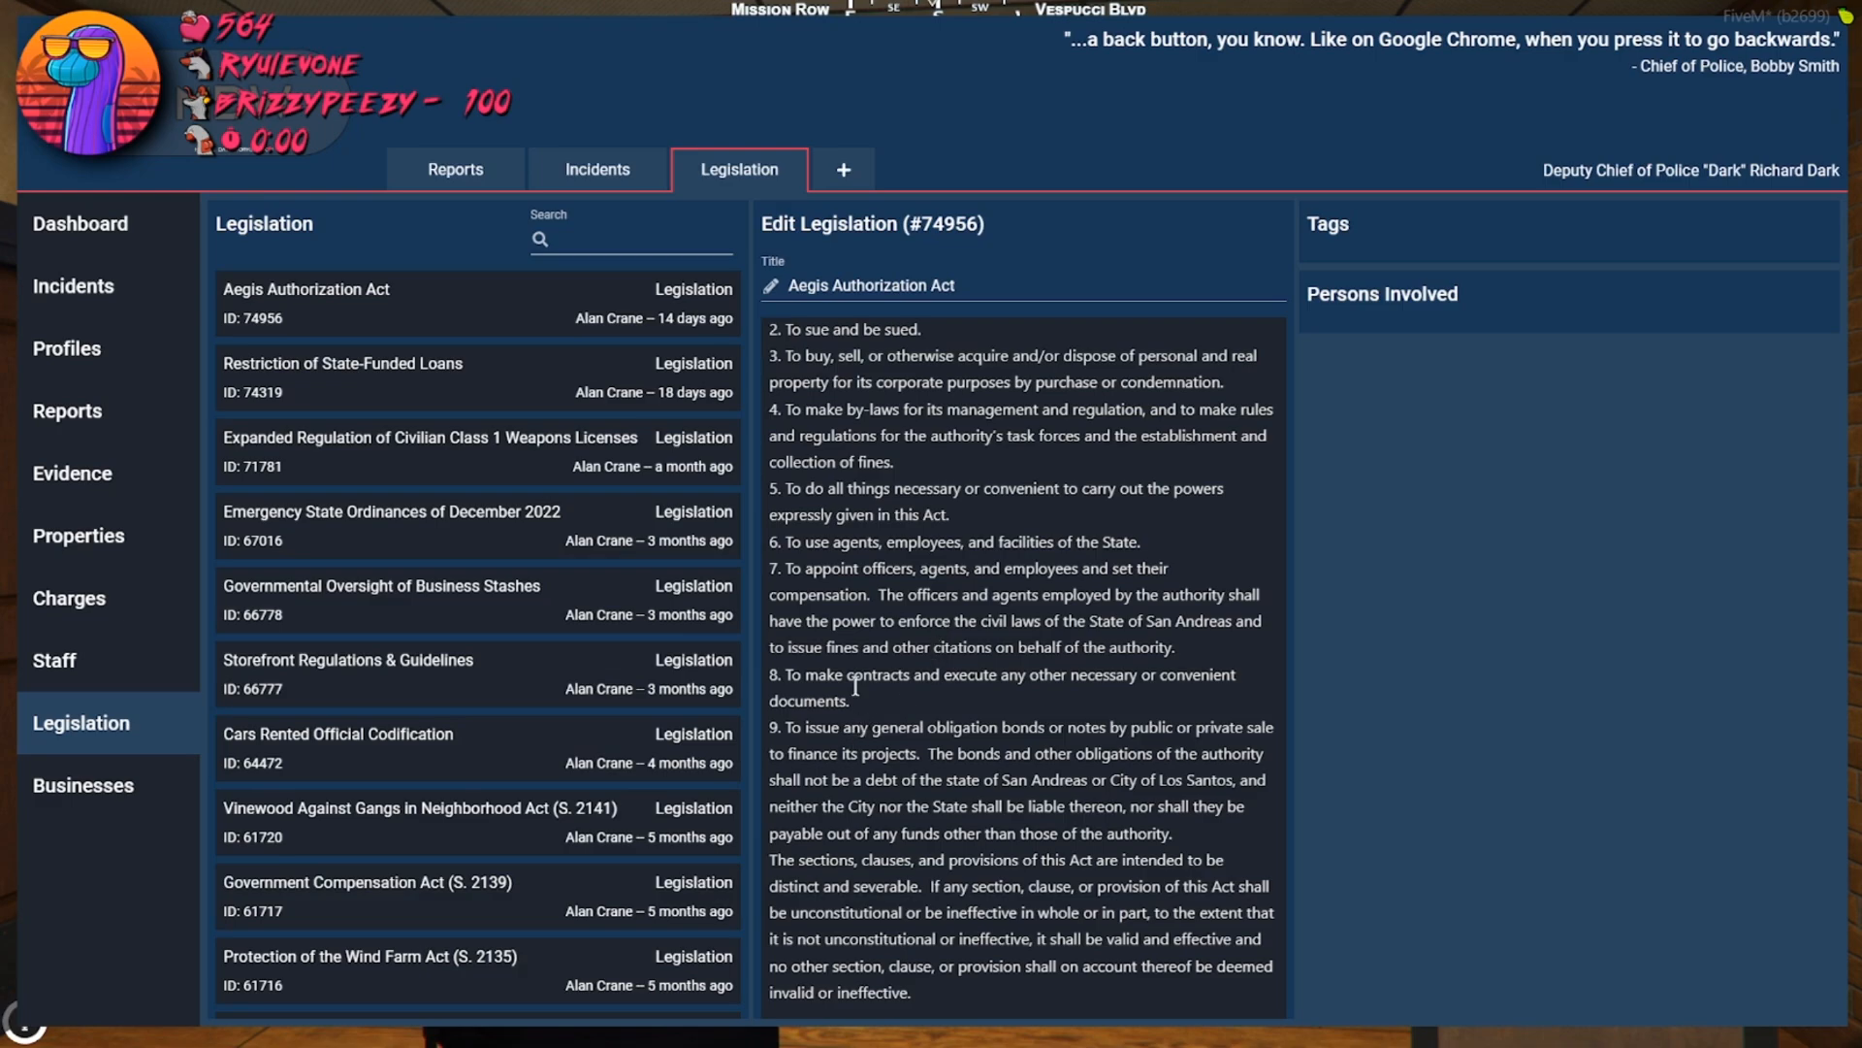
scroll("up", 3)
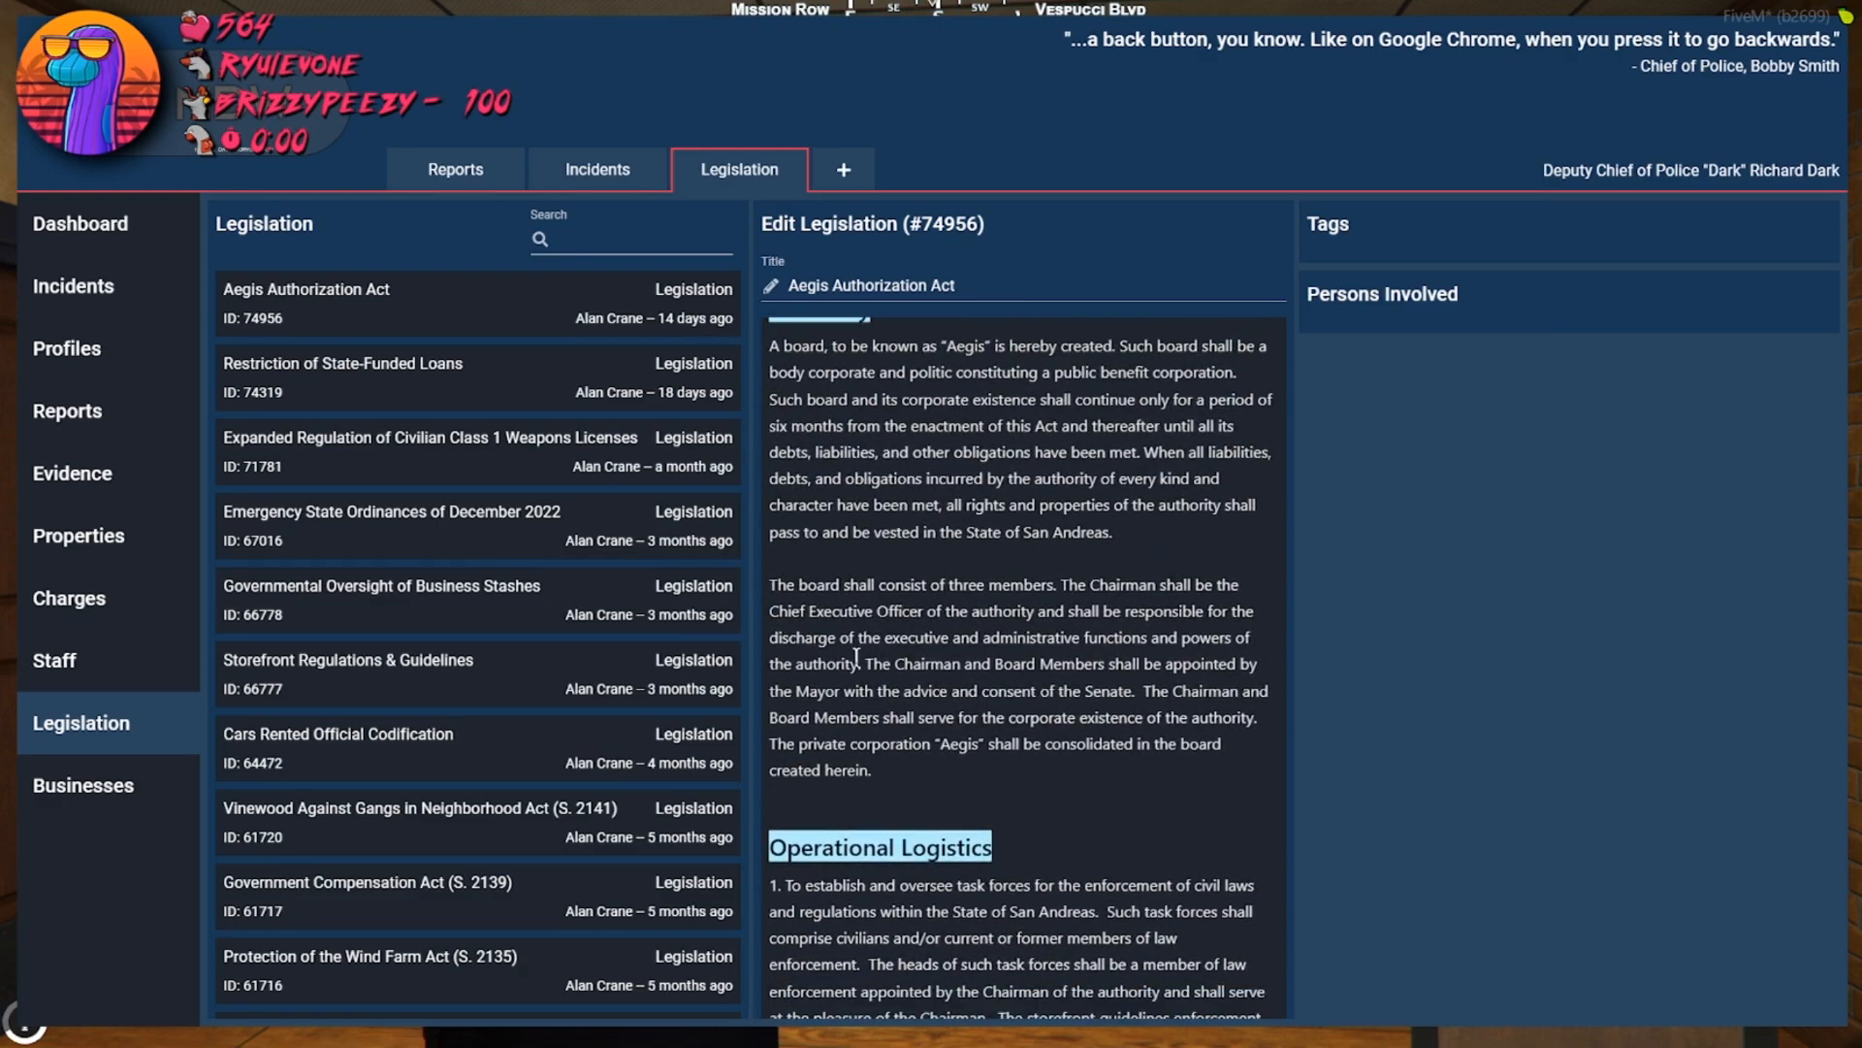
scroll("down", 3)
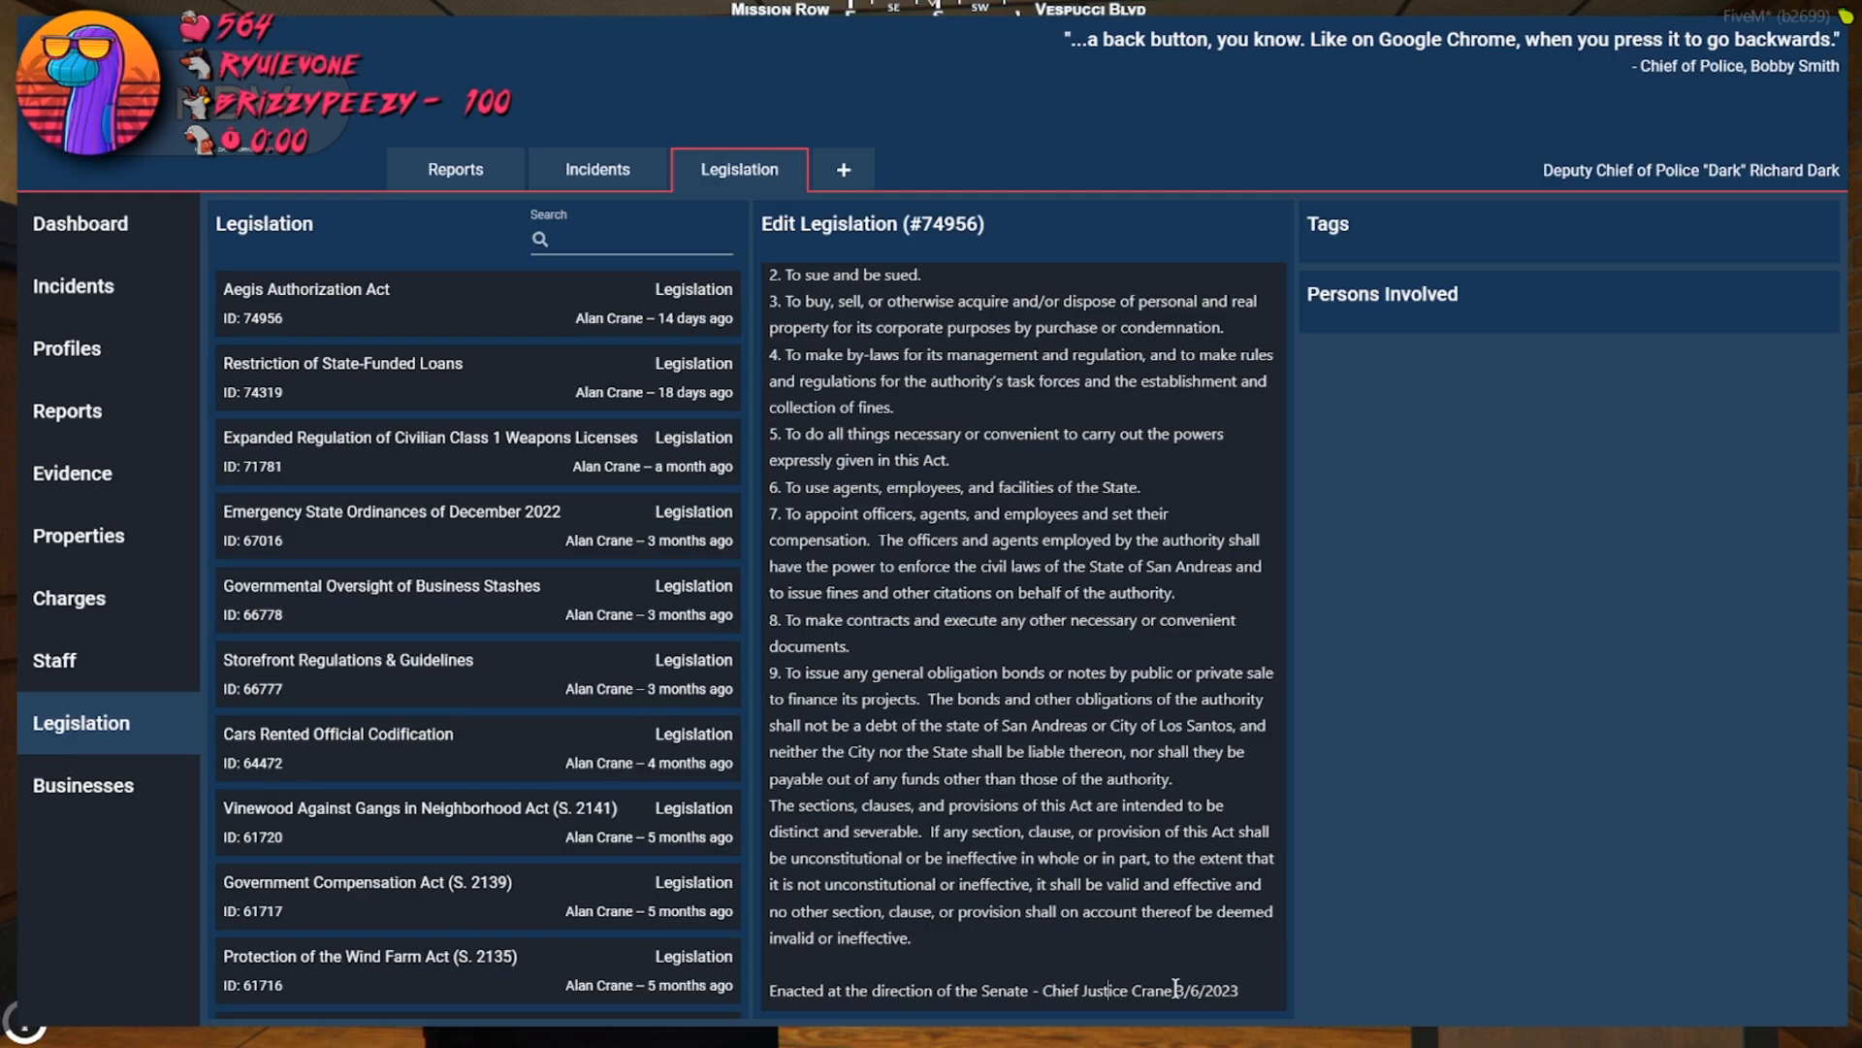
mouse_move(1193, 846)
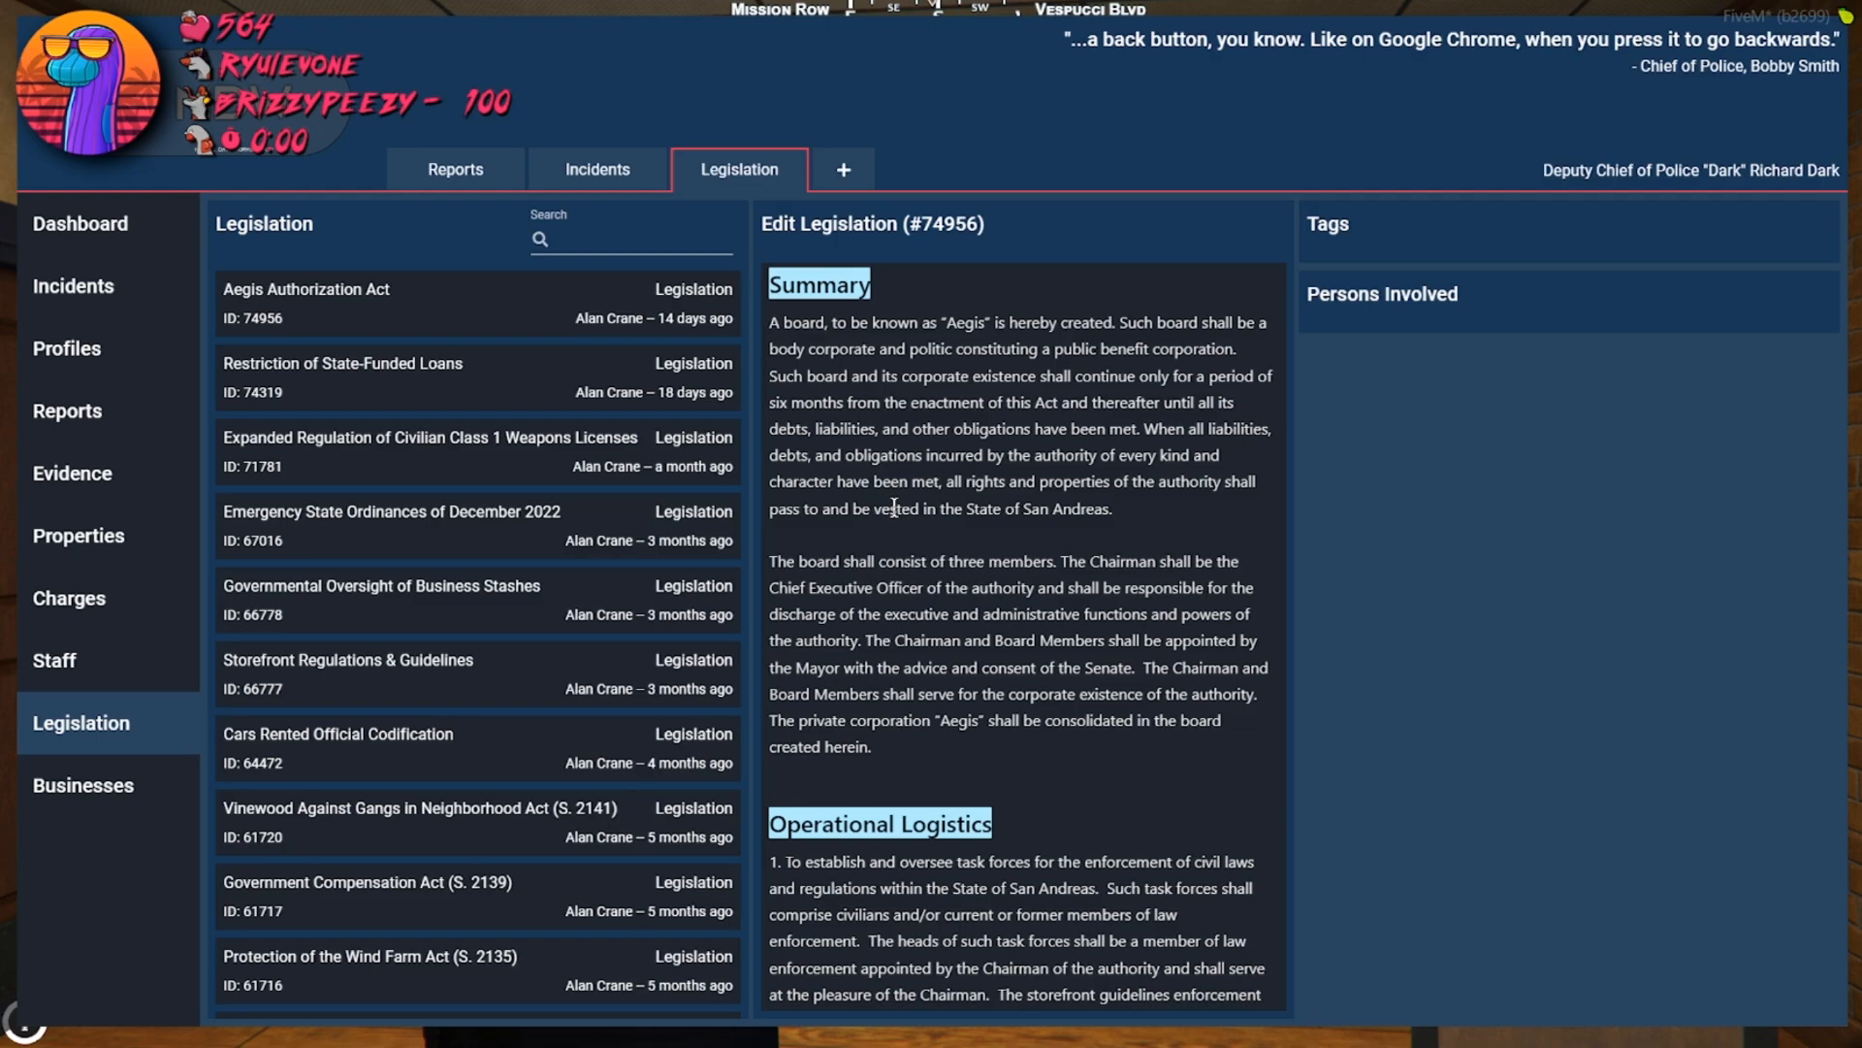
mouse_move(937, 379)
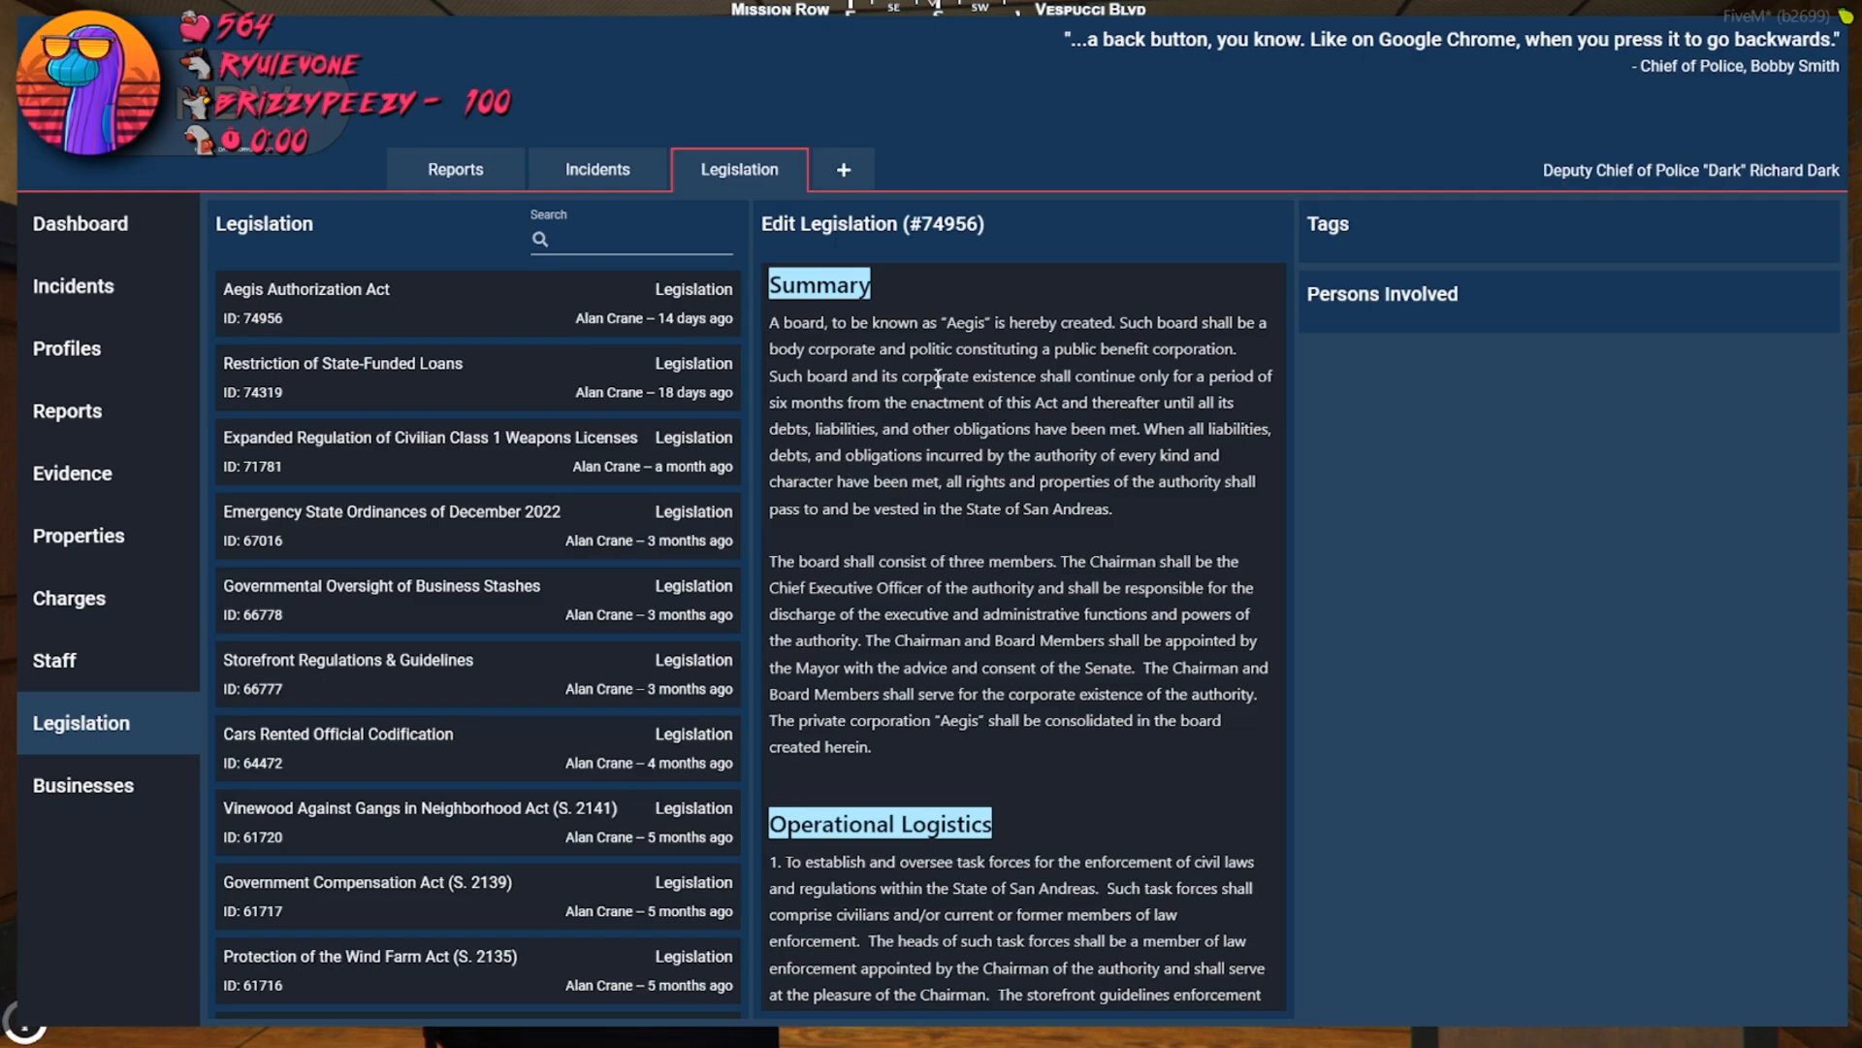